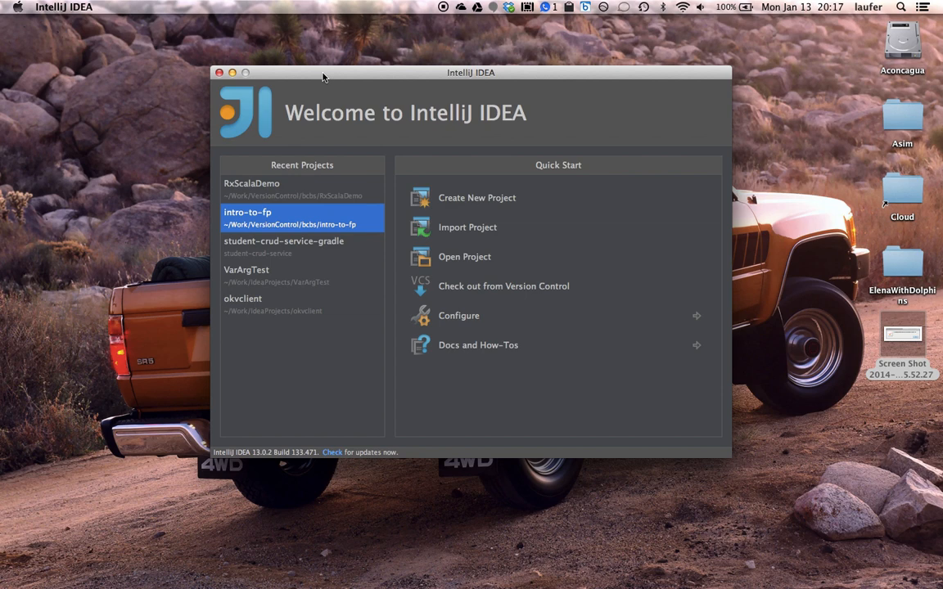
- Check for IntelliJ updates and dismiss the update information notice
click(301, 303)
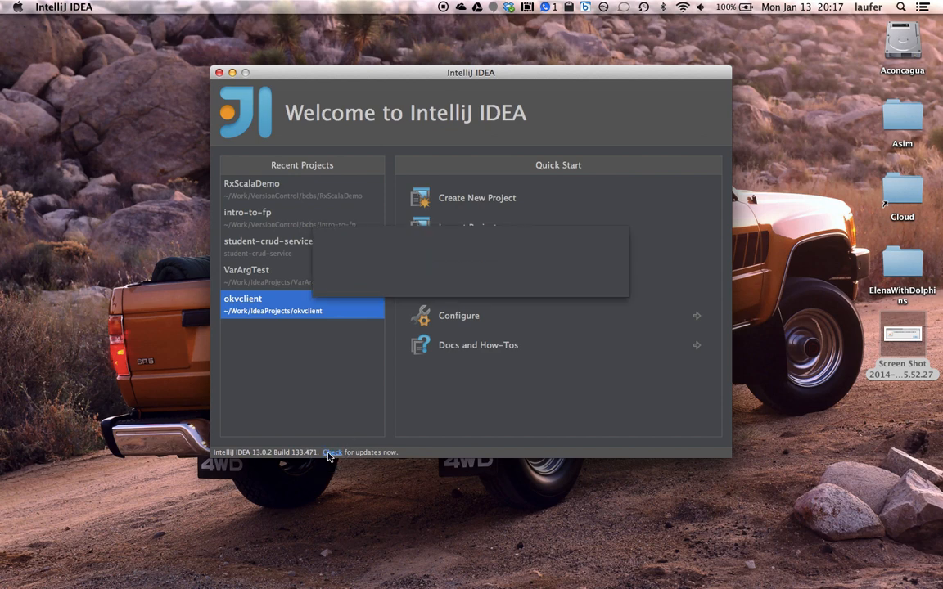
click(332, 452)
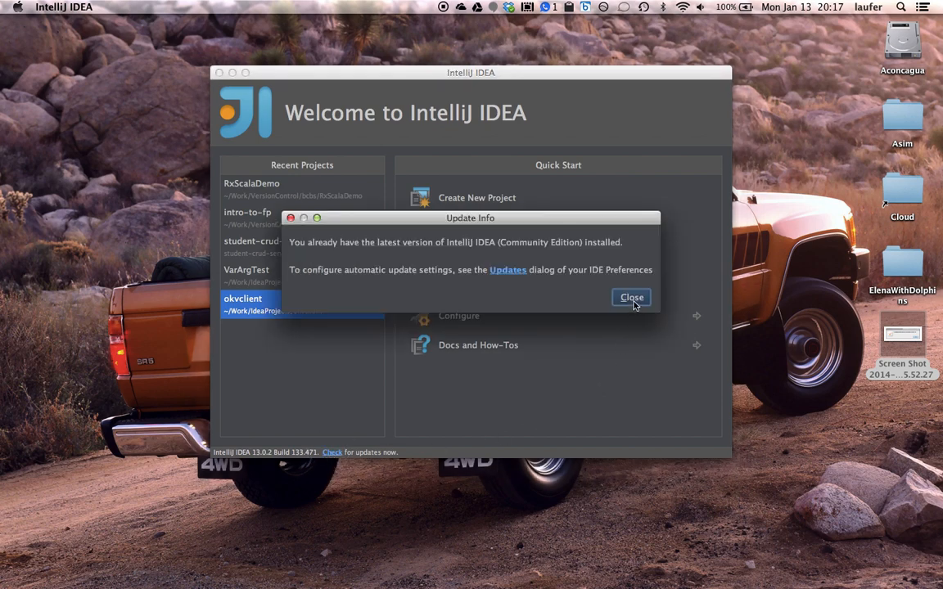
click(631, 297)
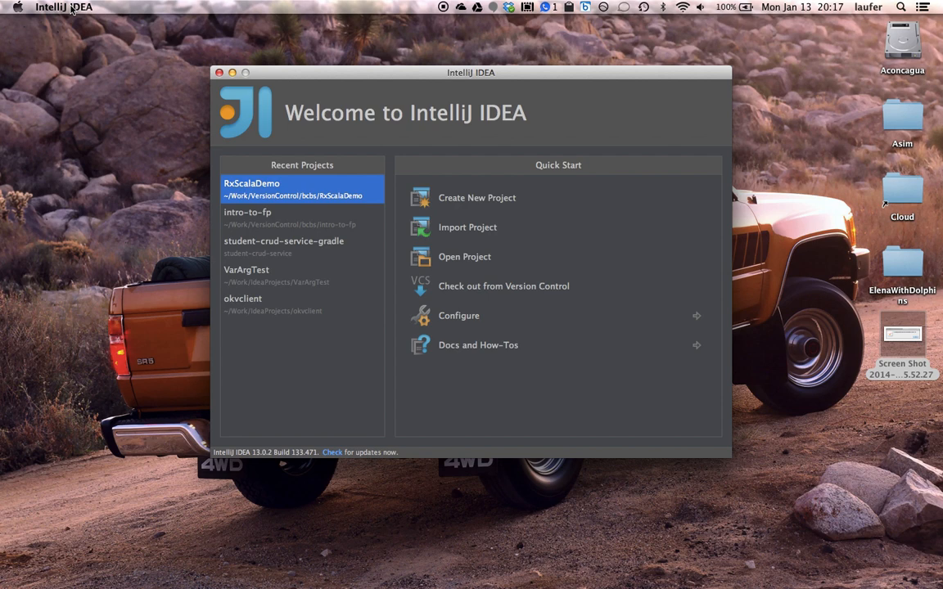
- From IntelliJ IDEA > Preferences > Plugins, bring up the repository browser ready to search
click(63, 7)
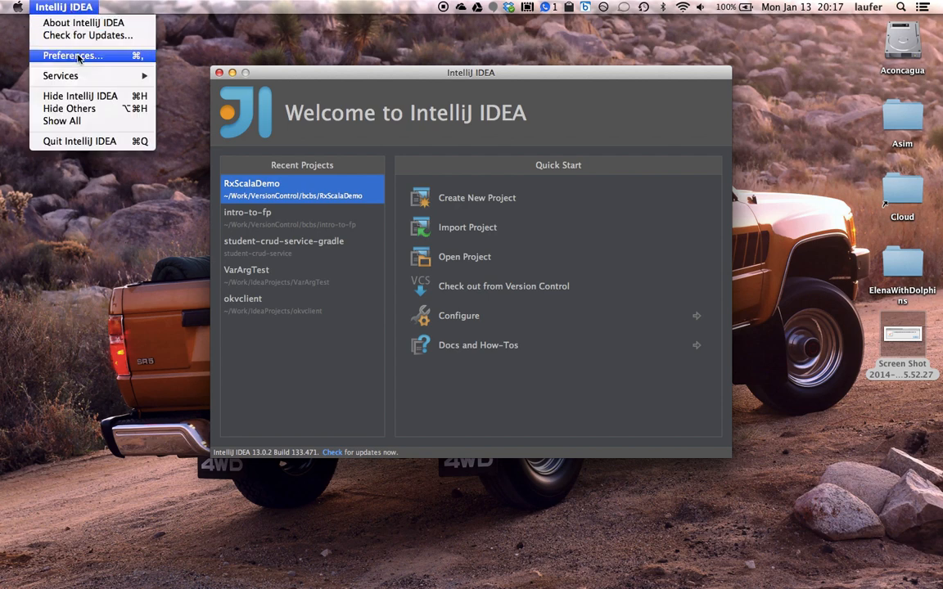
click(72, 55)
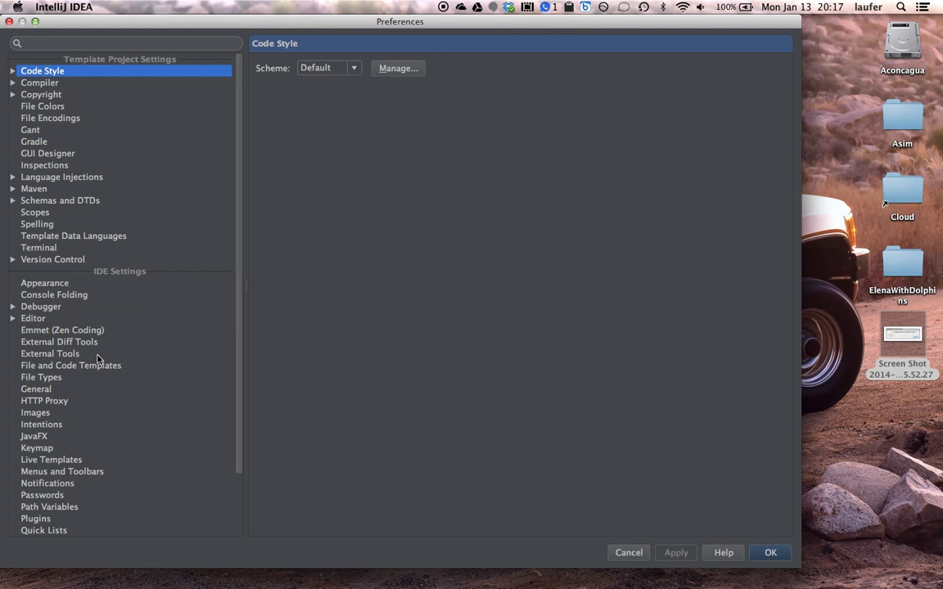
scroll(down, 3)
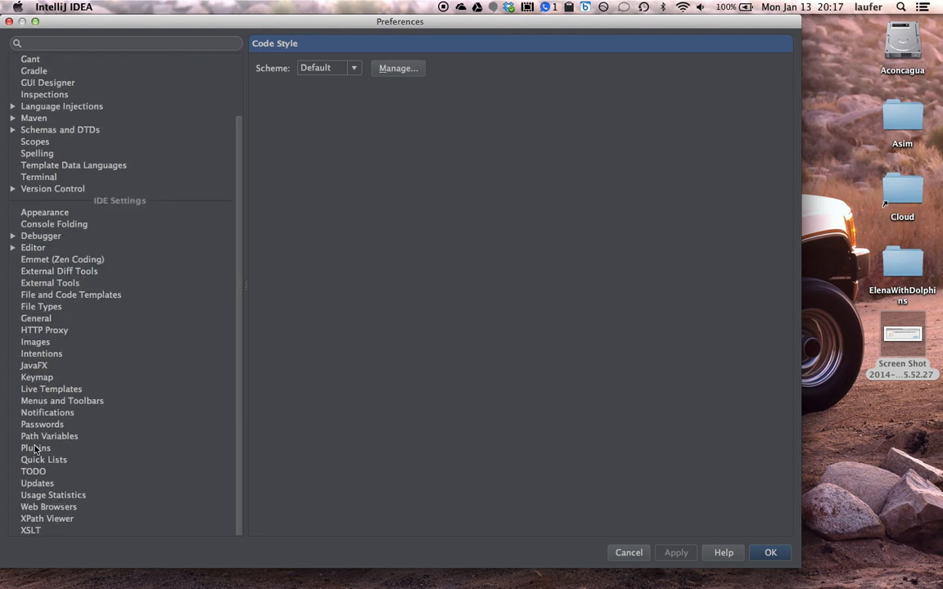
click(36, 448)
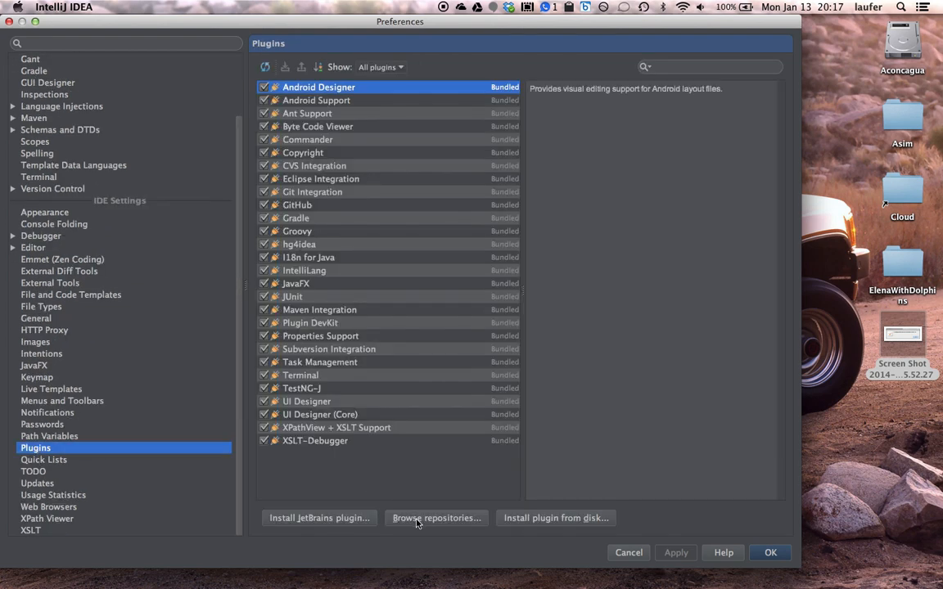
click(436, 517)
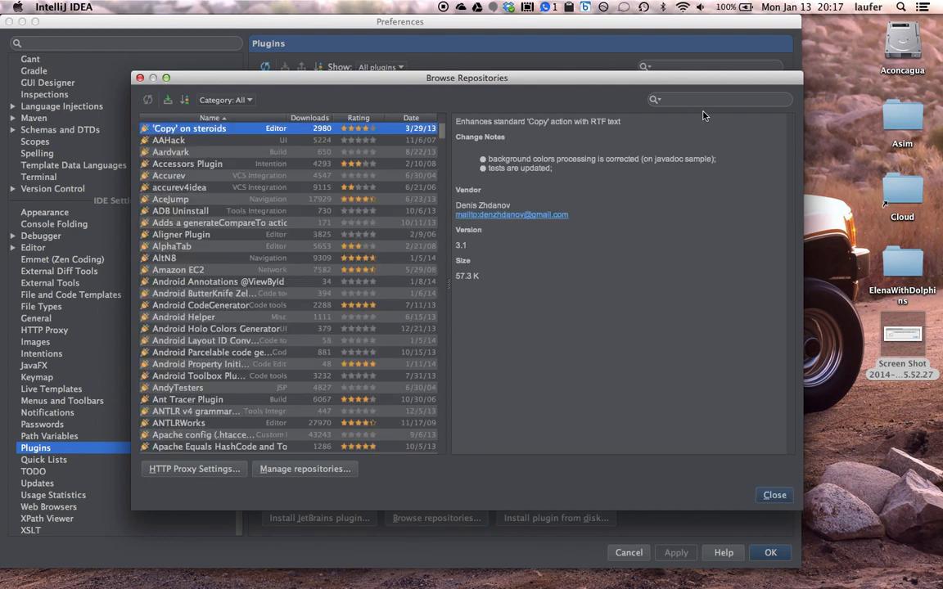
click(720, 100)
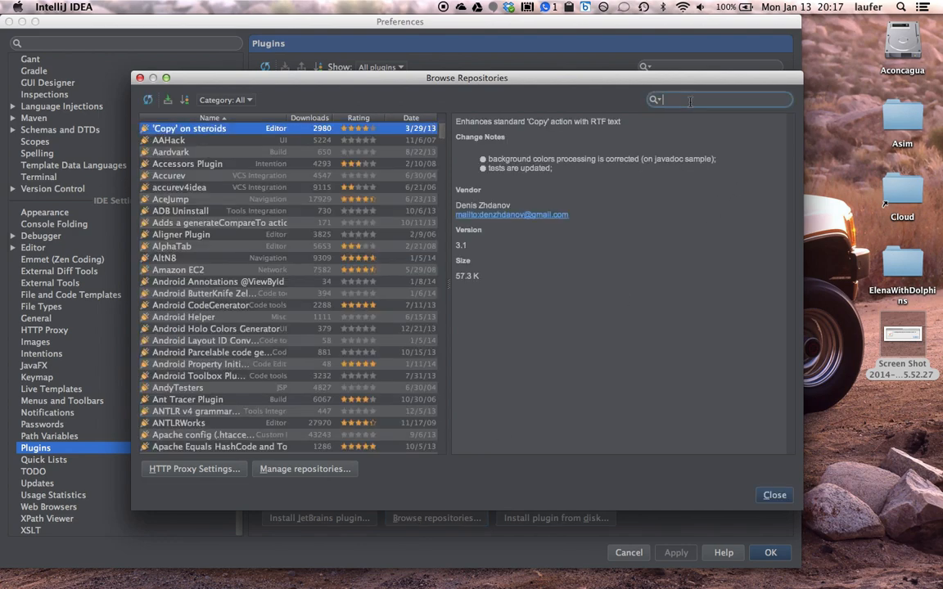
- Search 'bitb', then download and install the Bitbucket plugin, confirming with Yes
text(bit)
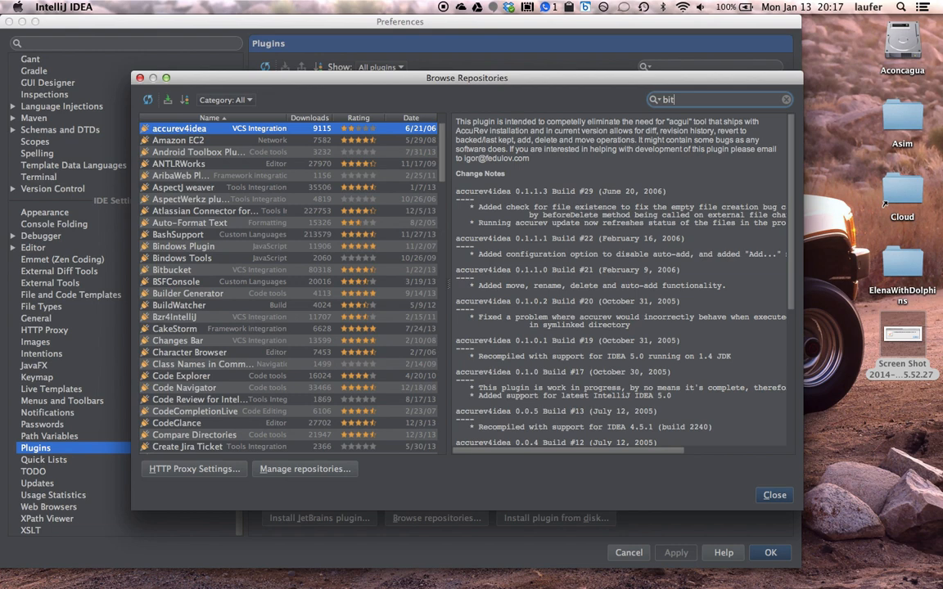
text(b)
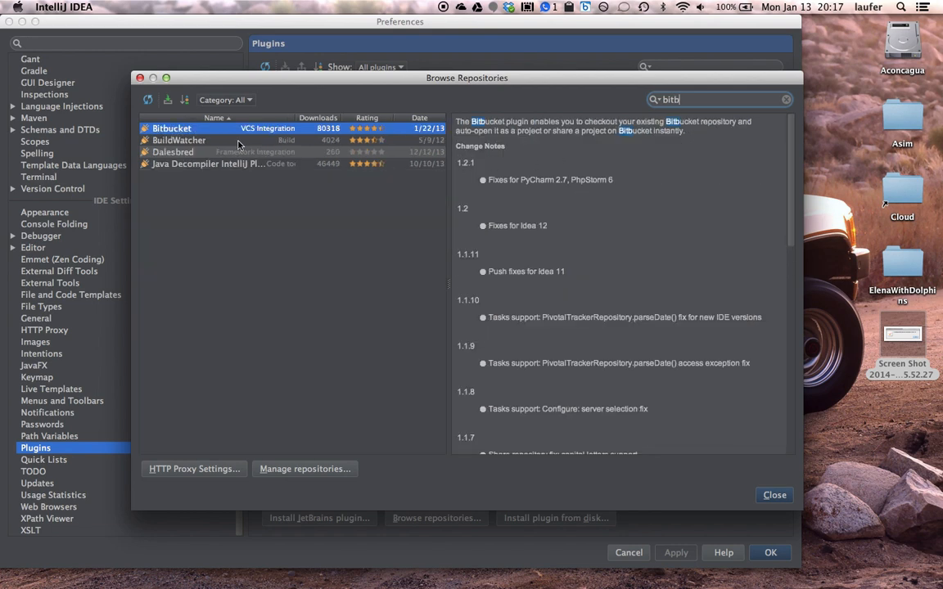
right_click(171, 128)
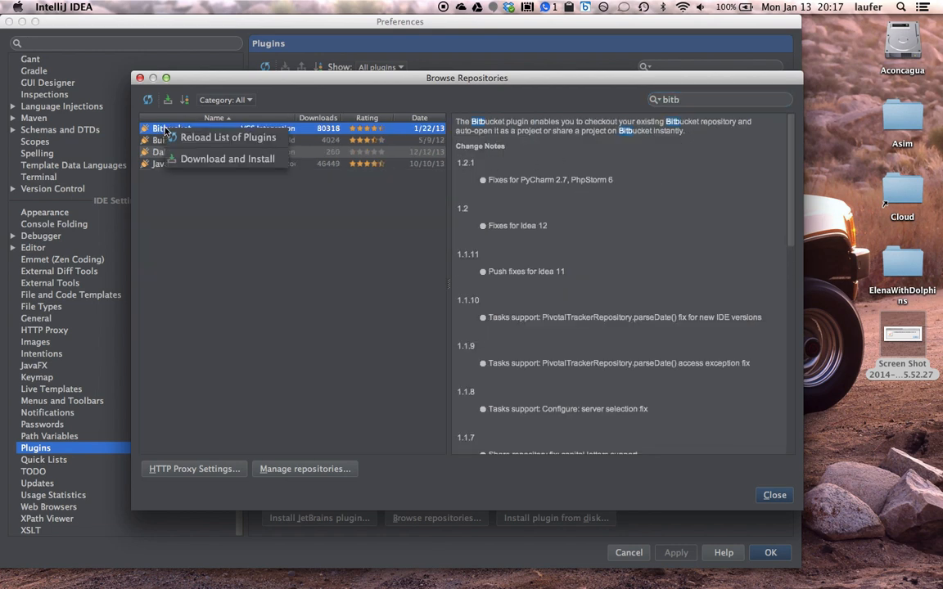
click(226, 159)
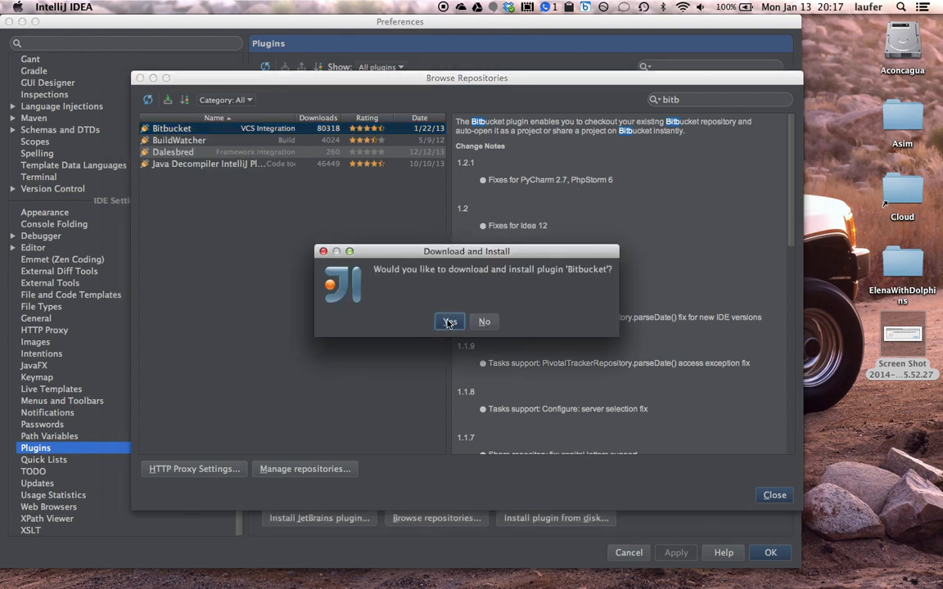
click(448, 321)
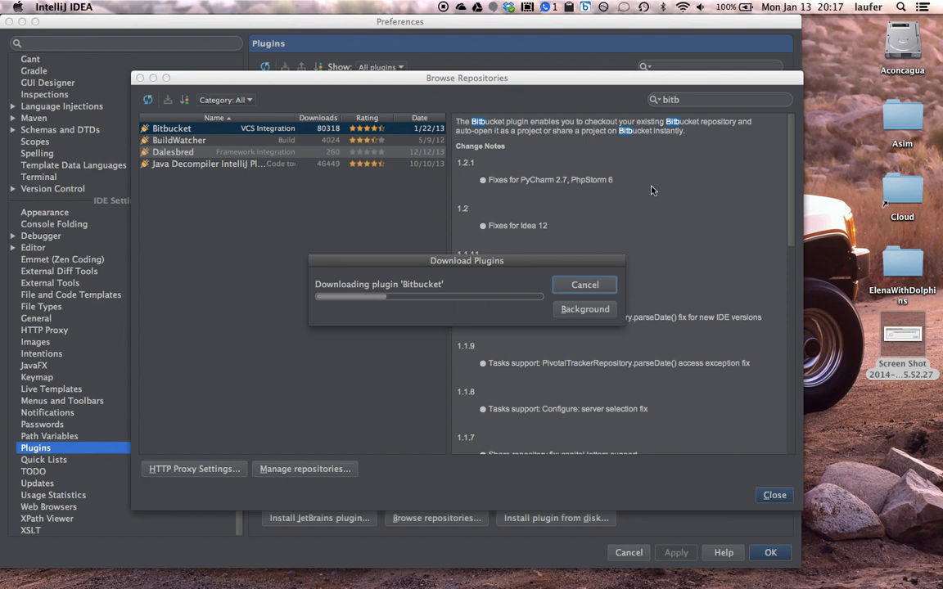
mouse_move(694, 173)
text(scala)
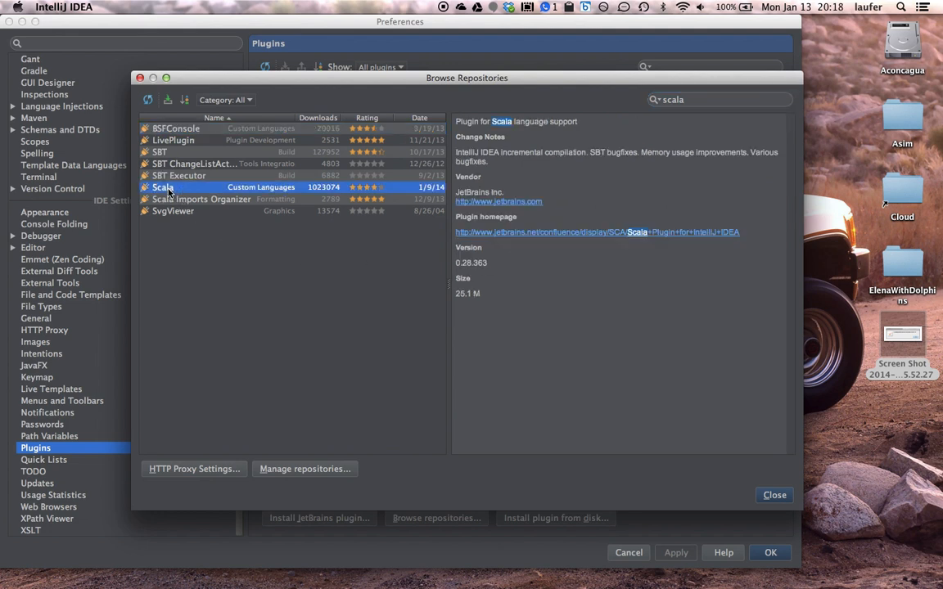
- Select the Scala plugin and confirm its download and installation
click(167, 100)
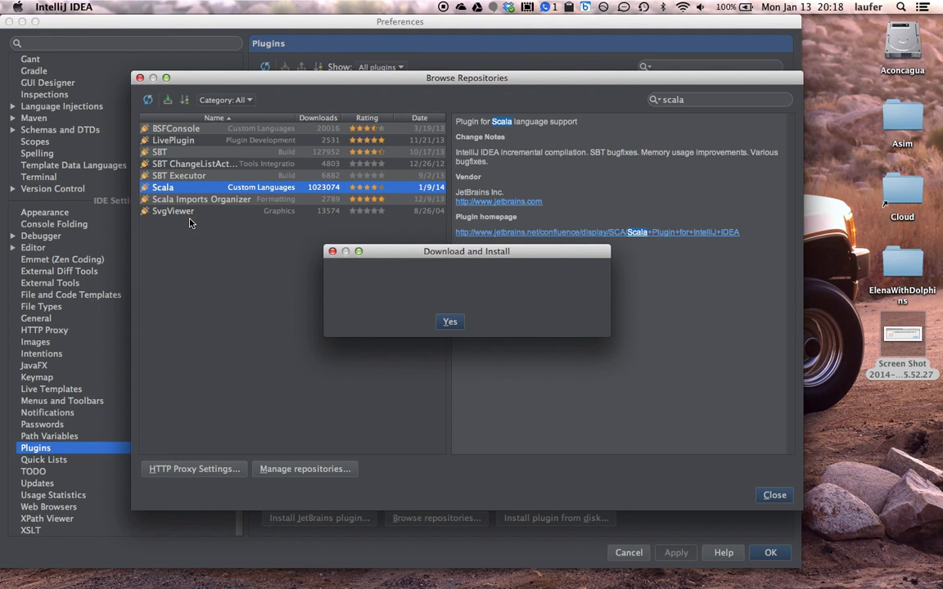
click(449, 321)
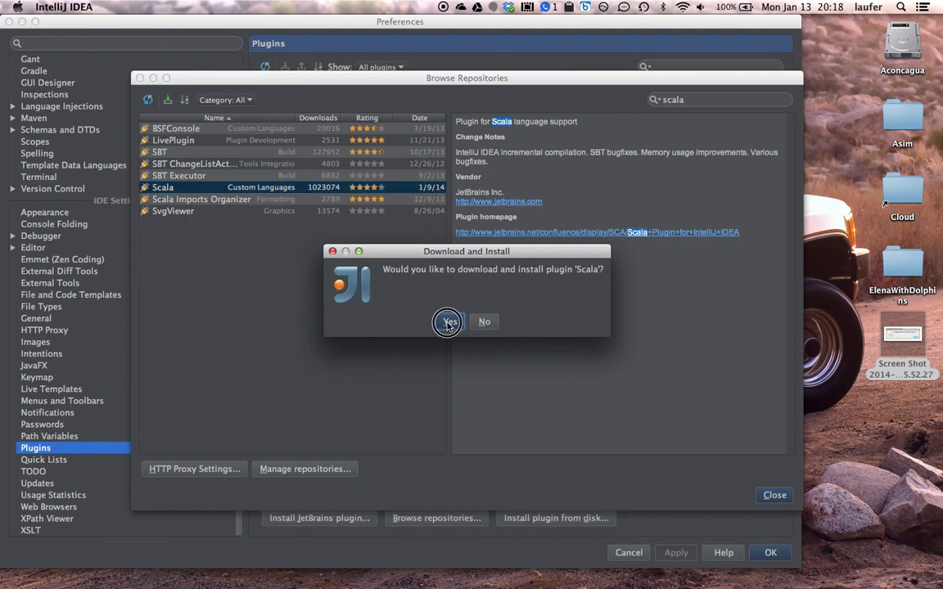
click(449, 321)
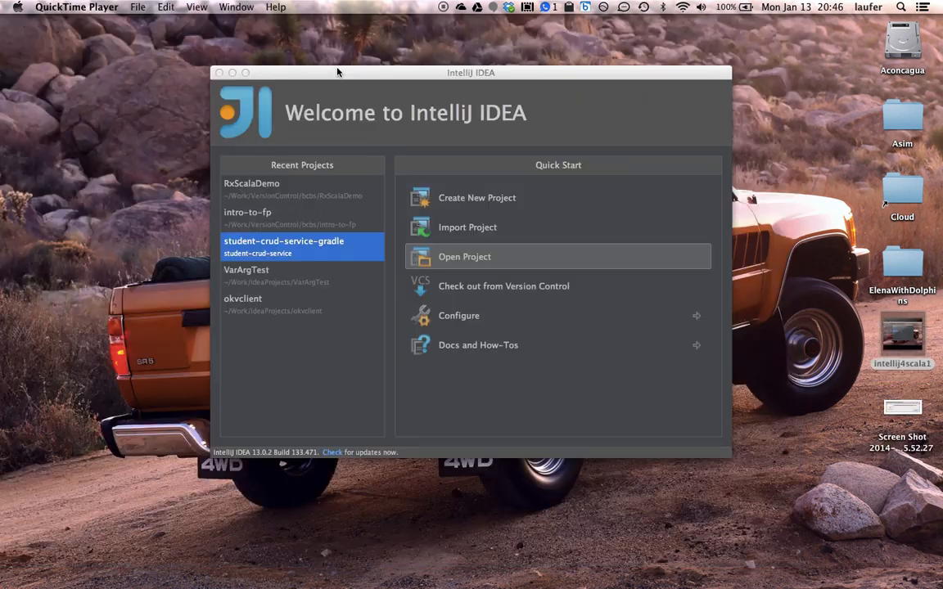
click(471, 72)
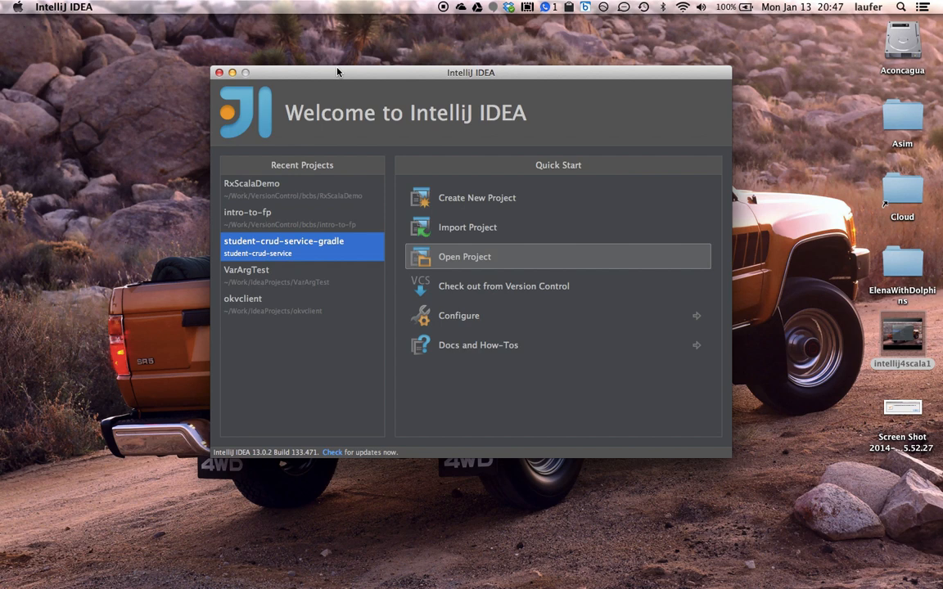
mouse_move(432, 185)
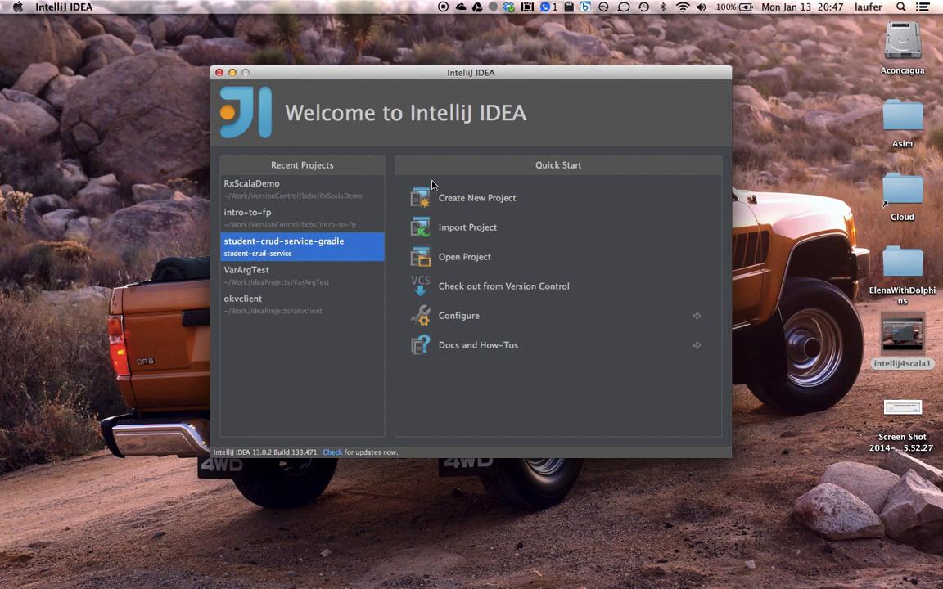
mouse_move(478, 196)
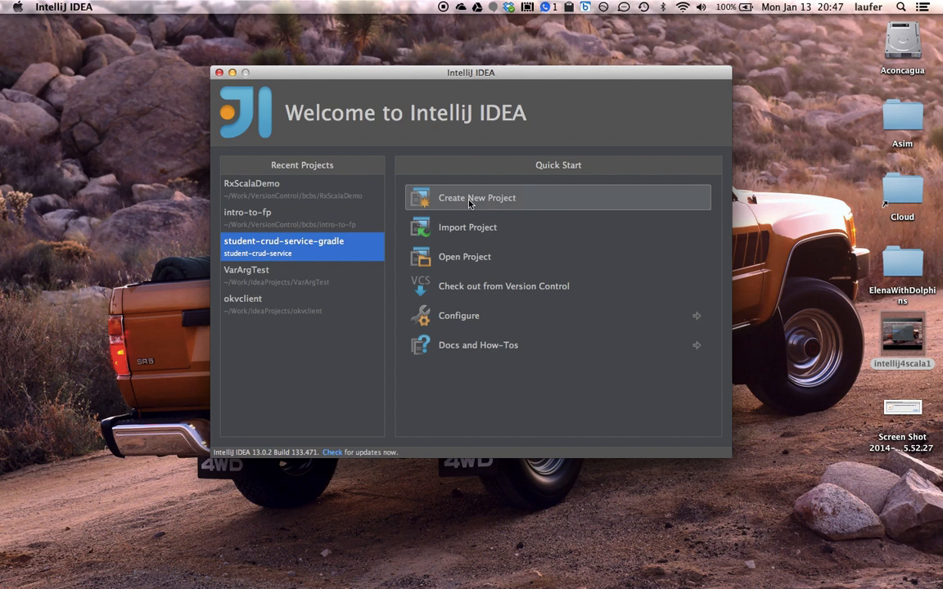
- Create a new SBT project named hello, allowing IntelliJ to create the missing directory
click(477, 196)
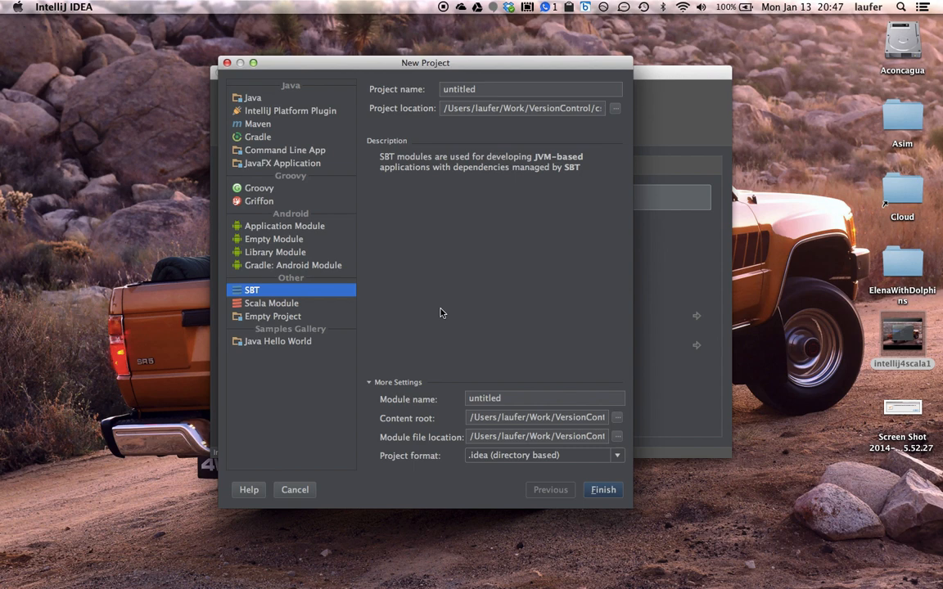
mouse_move(432, 307)
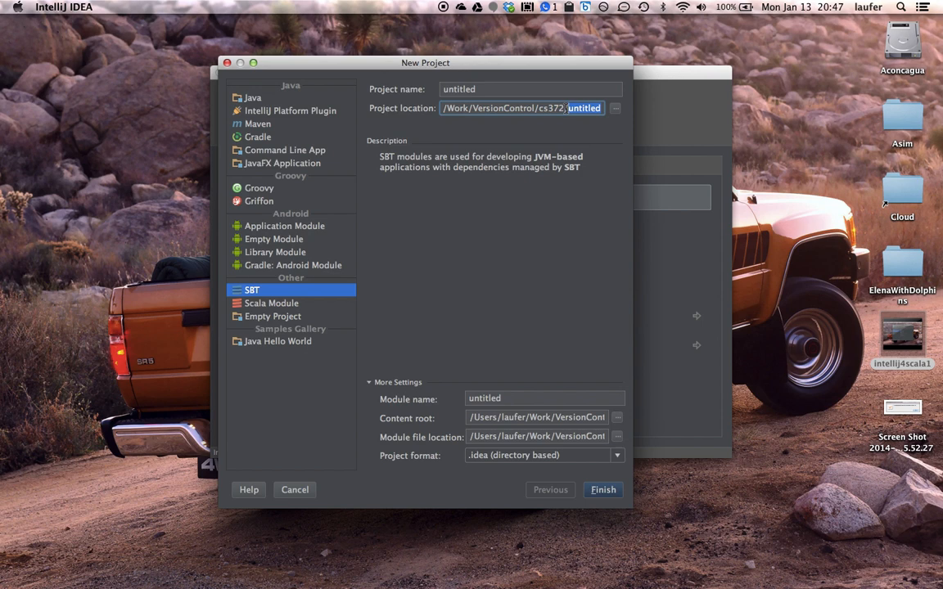
text(hello)
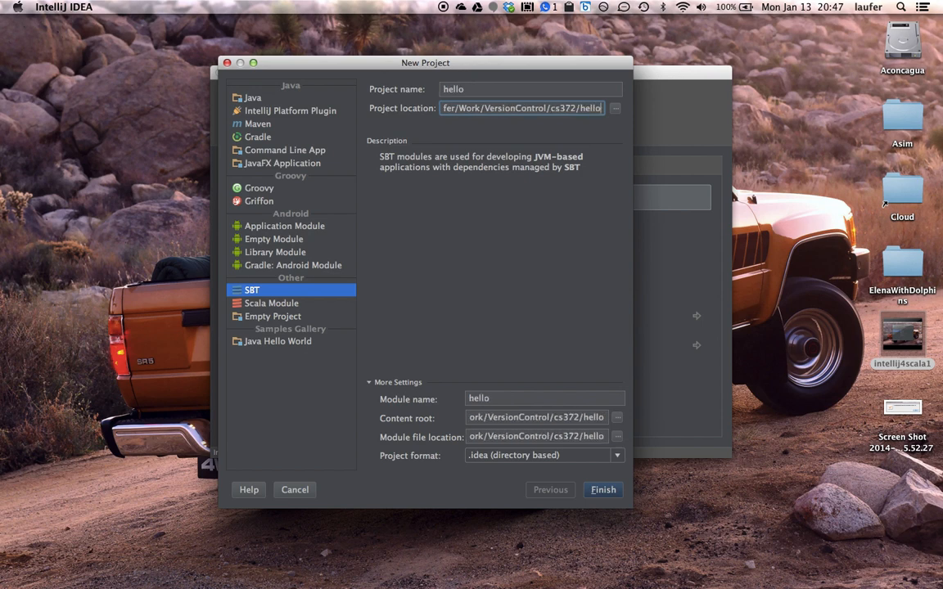
mouse_move(608, 473)
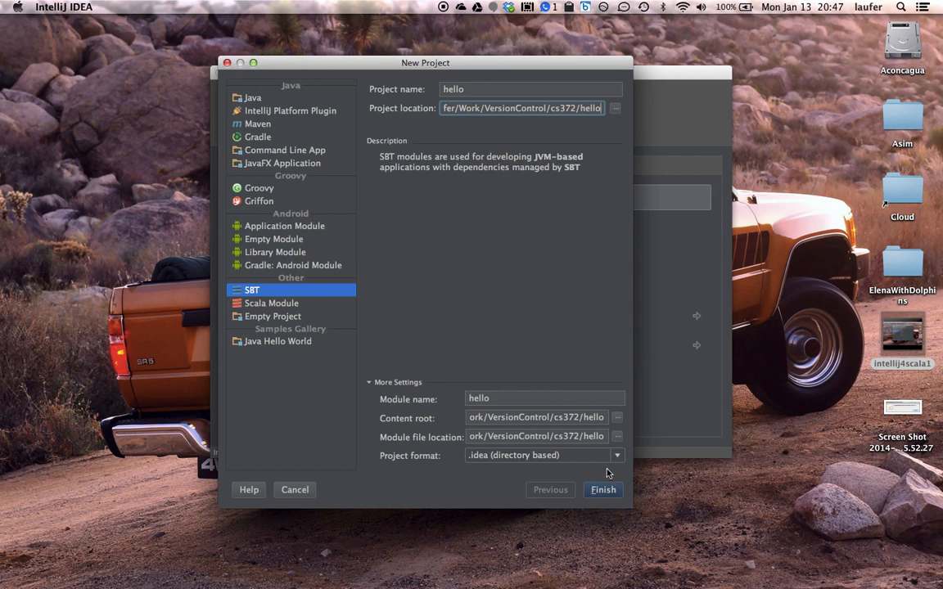
click(602, 489)
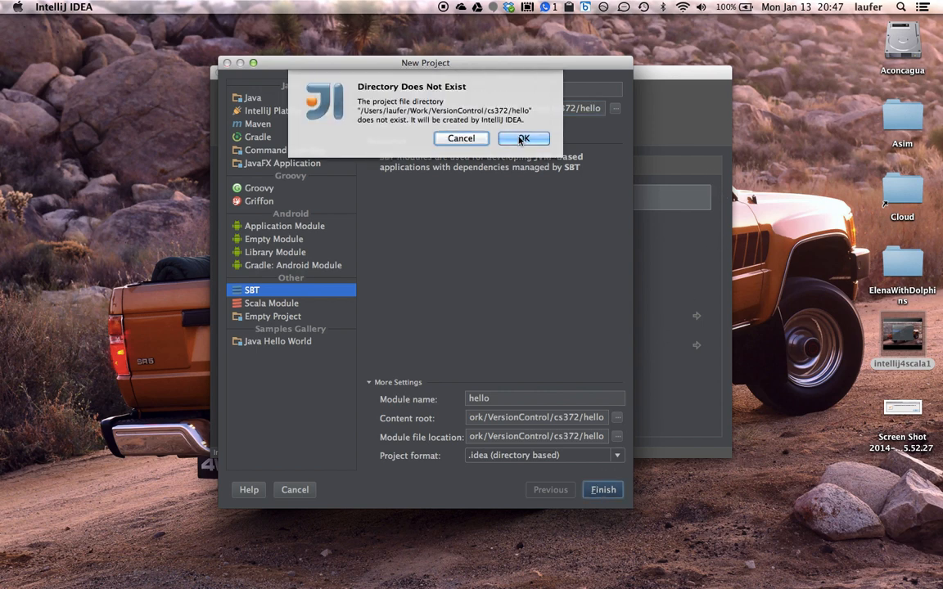
click(524, 137)
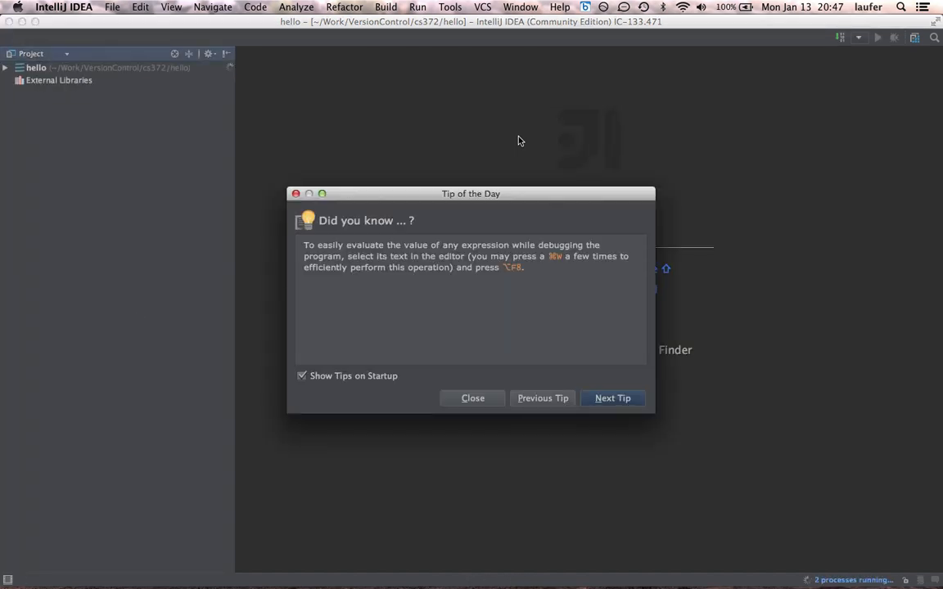
- Close the Tip of the Day and expand the hello project tree to show its files
click(471, 397)
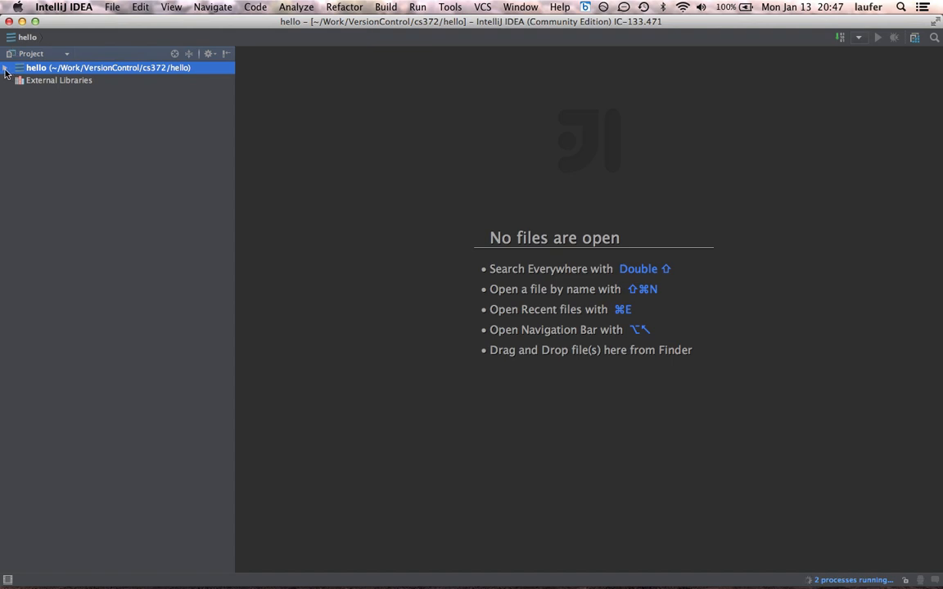
click(6, 68)
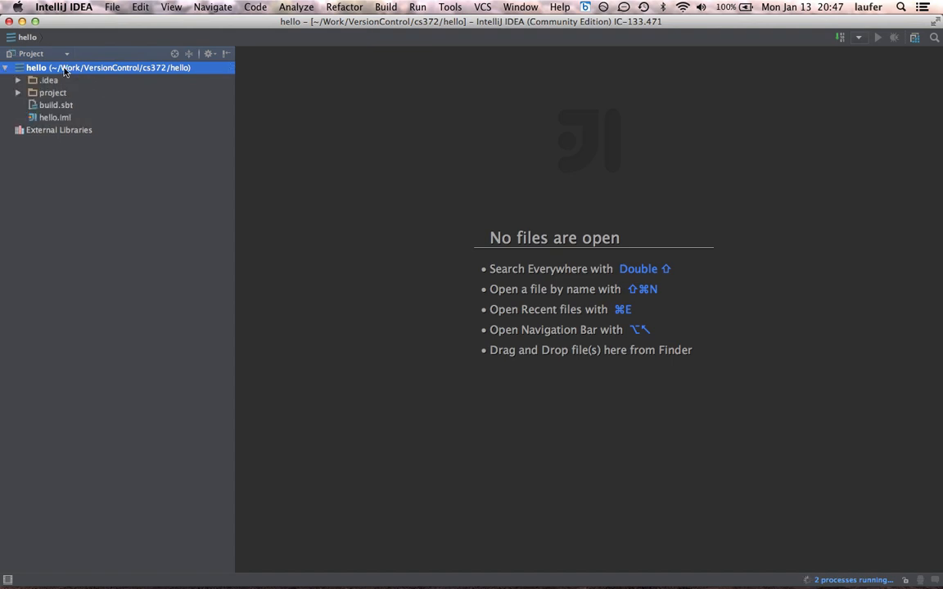
- Add a new directory src/main/scala under the hello project root
right_click(107, 67)
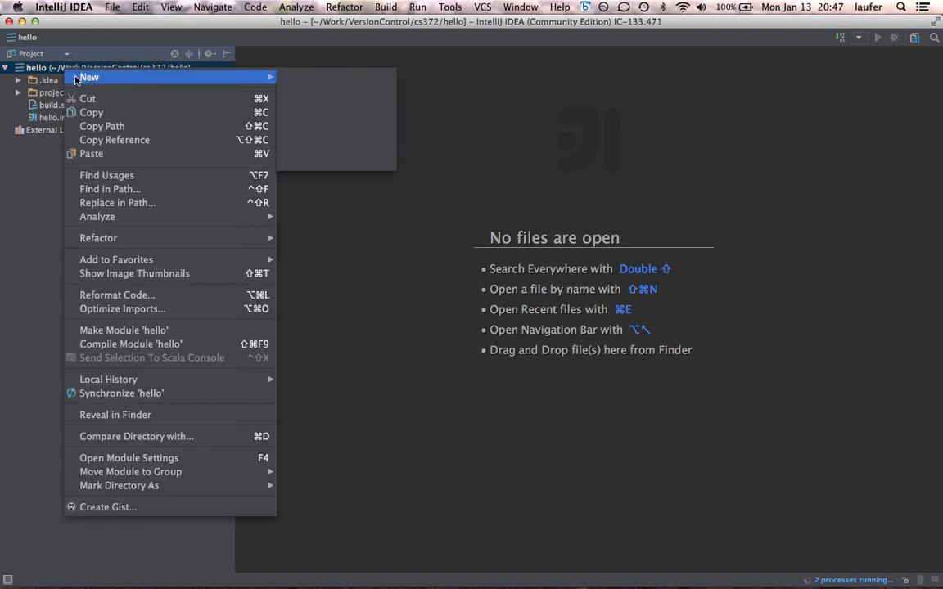
mouse_move(88, 77)
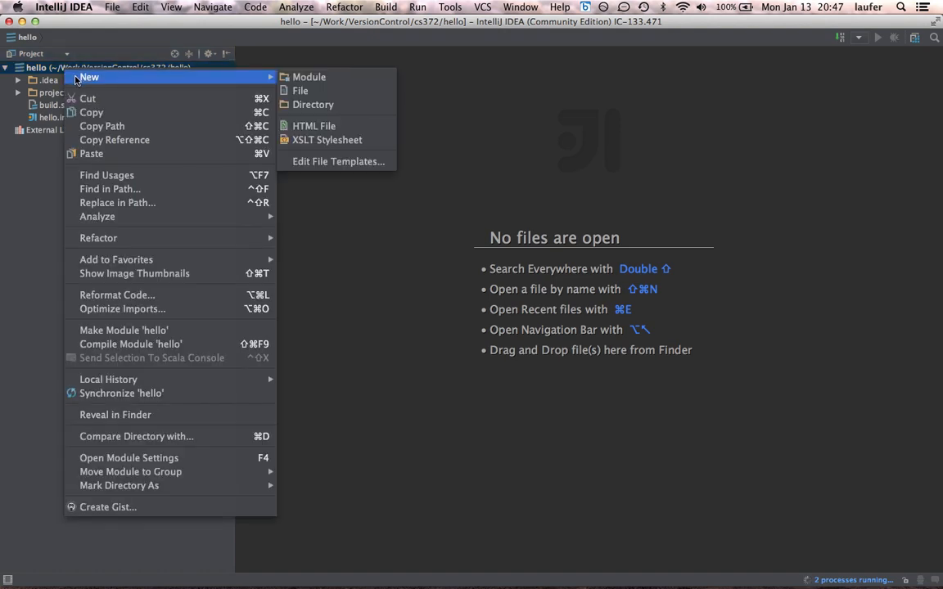
mouse_move(313, 105)
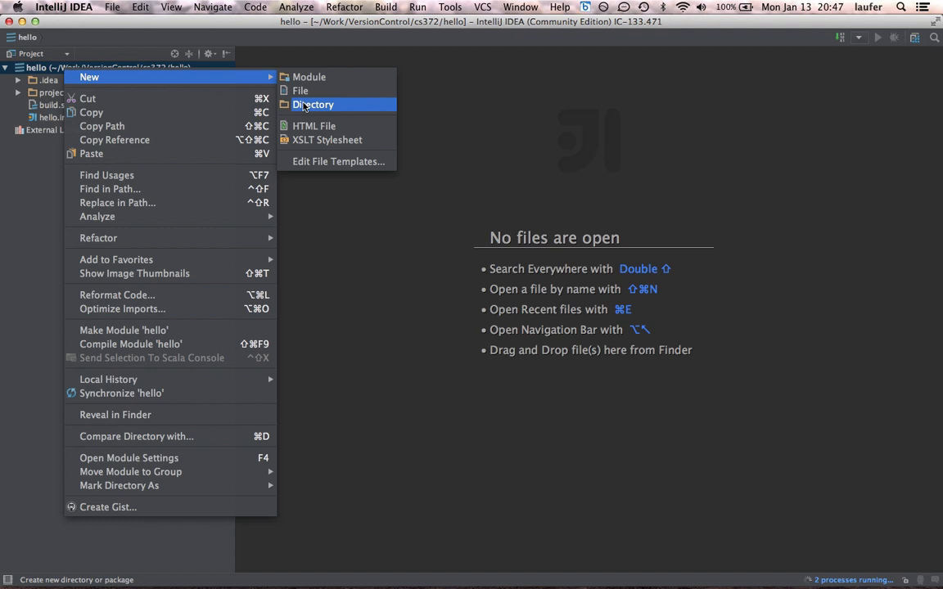
click(313, 105)
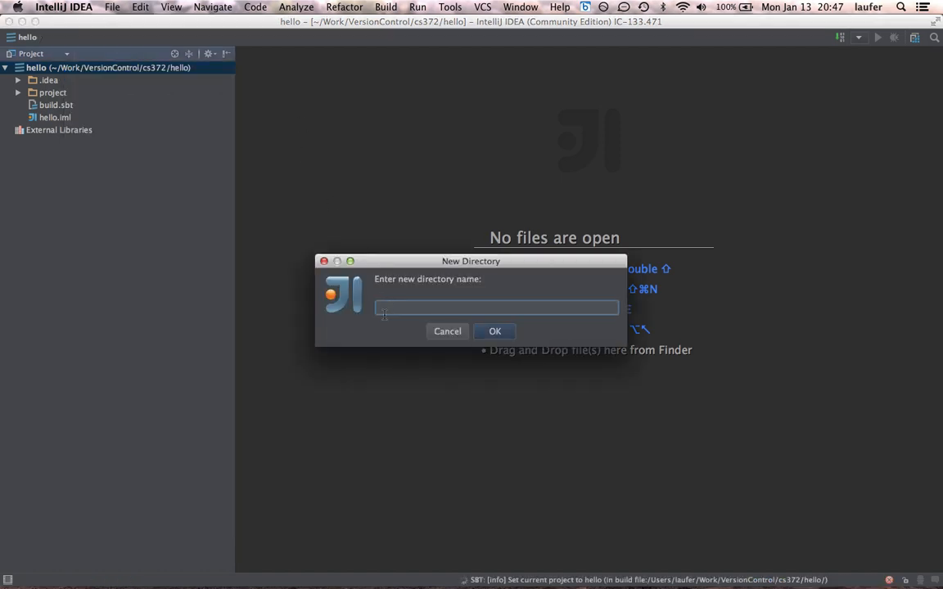
text(src)
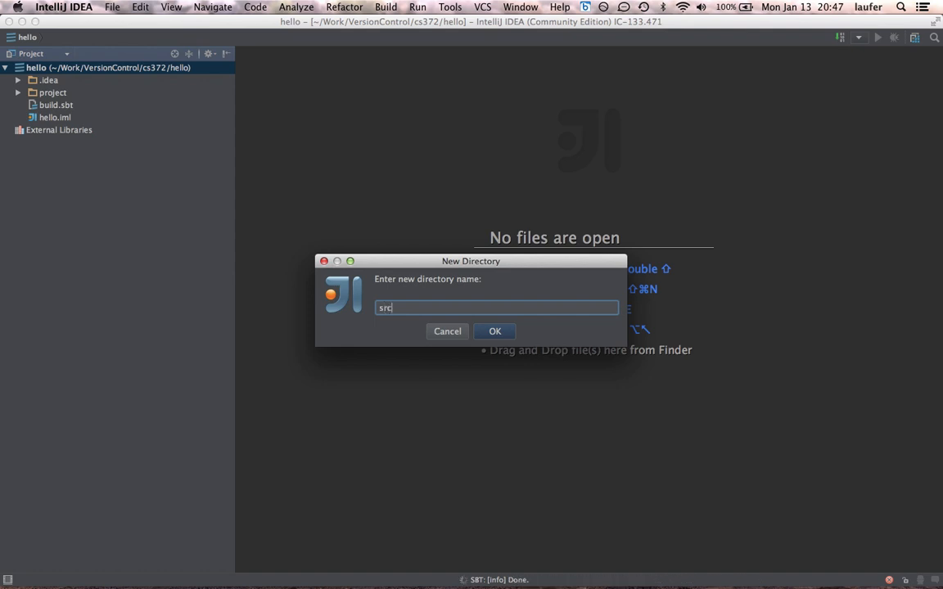
text(/ma)
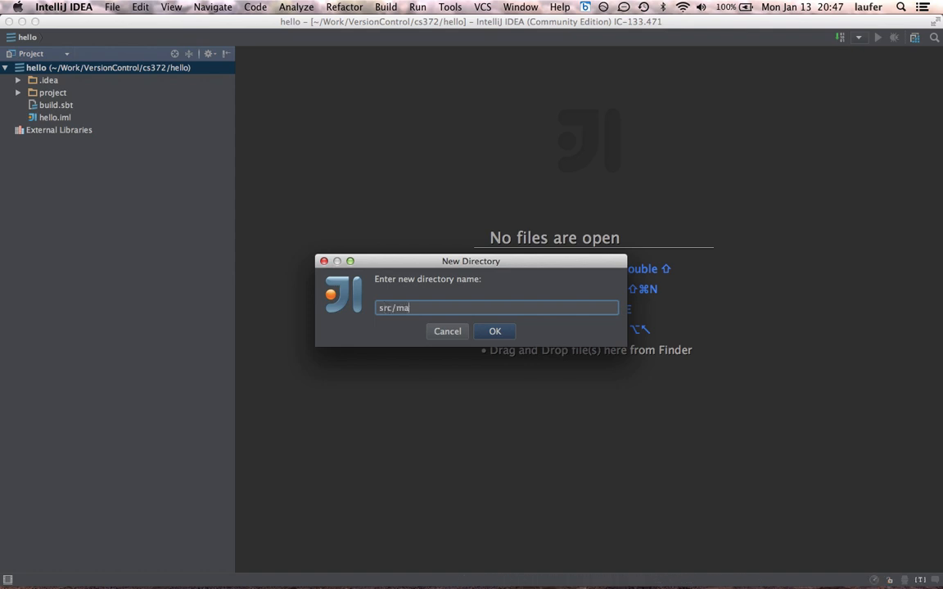
text(in/scal)
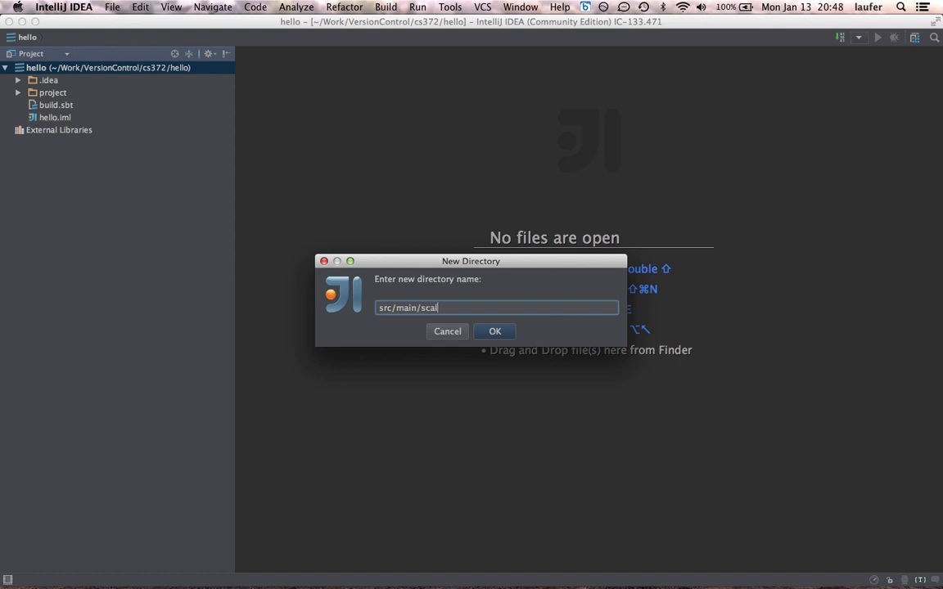
click(495, 330)
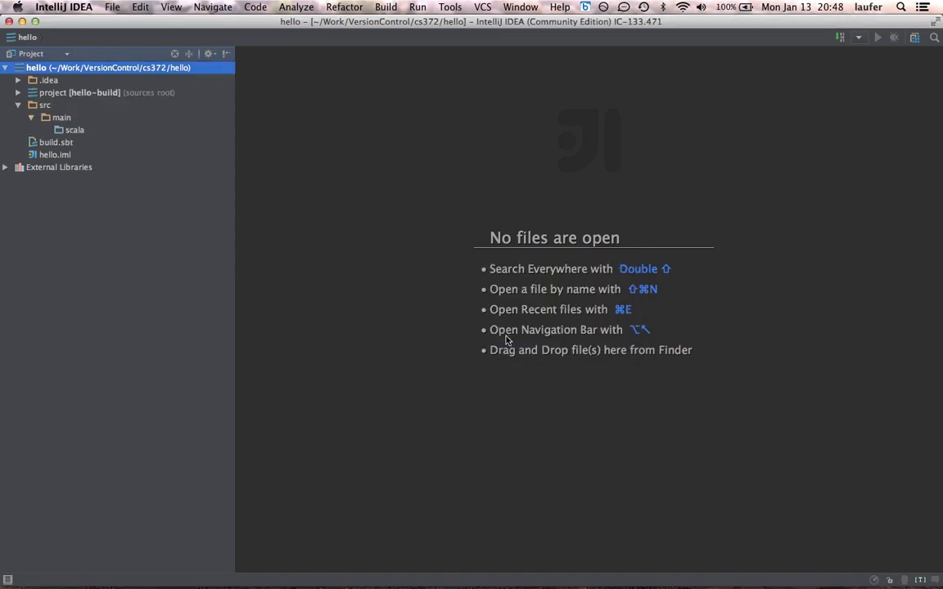
- Select the new scala folder and bring up its context actions
click(75, 129)
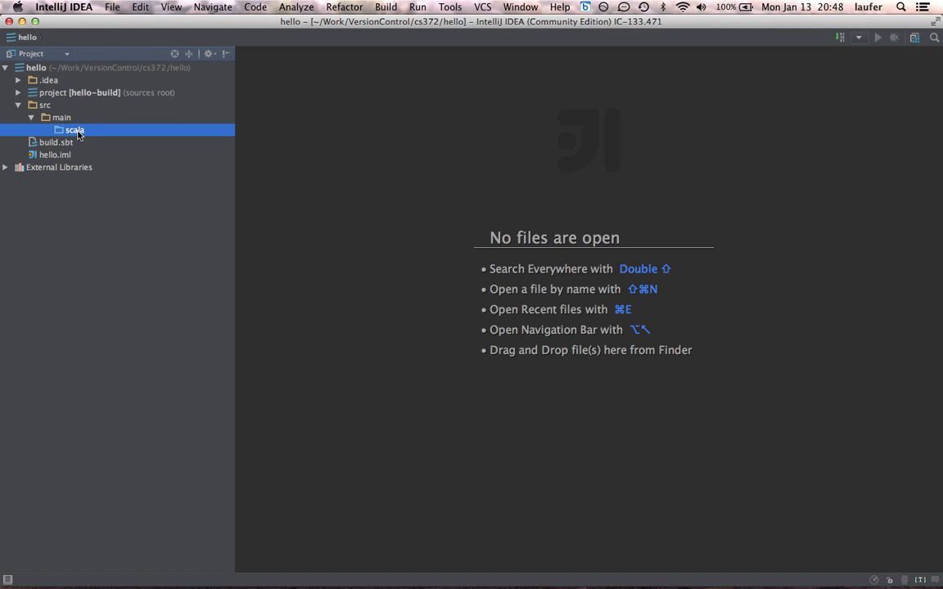
right_click(76, 131)
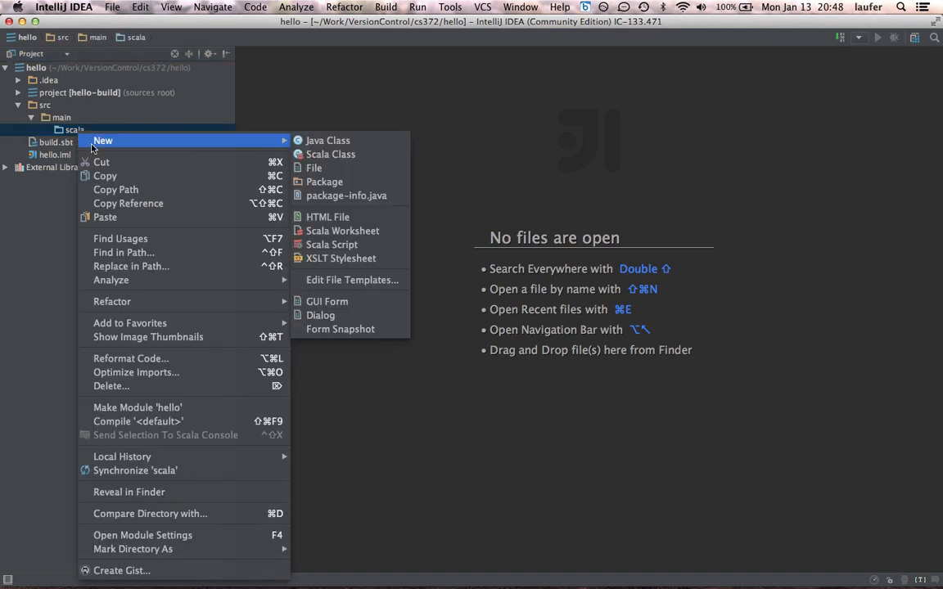
mouse_move(331, 154)
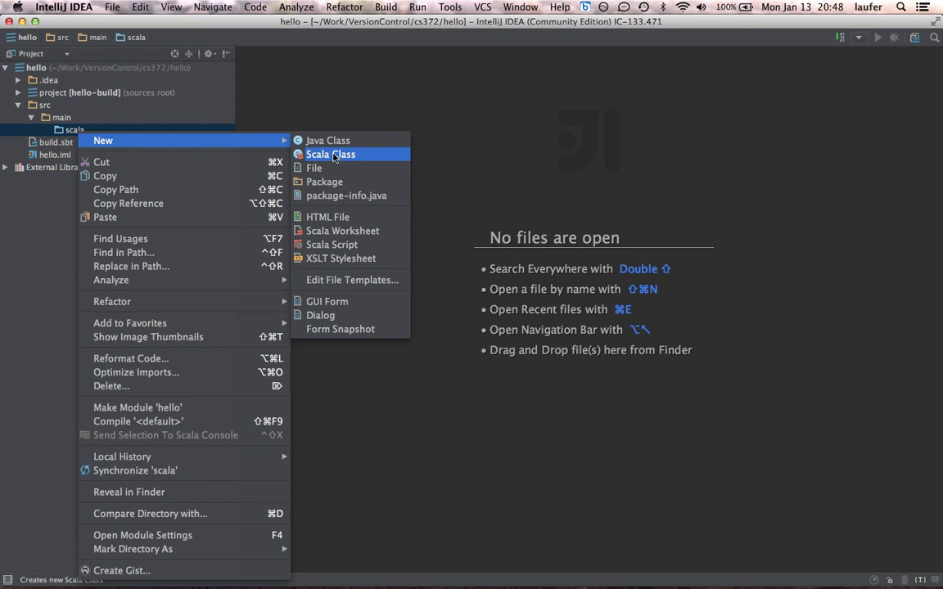
- Start creating a new Scala class in the scala folder
click(330, 154)
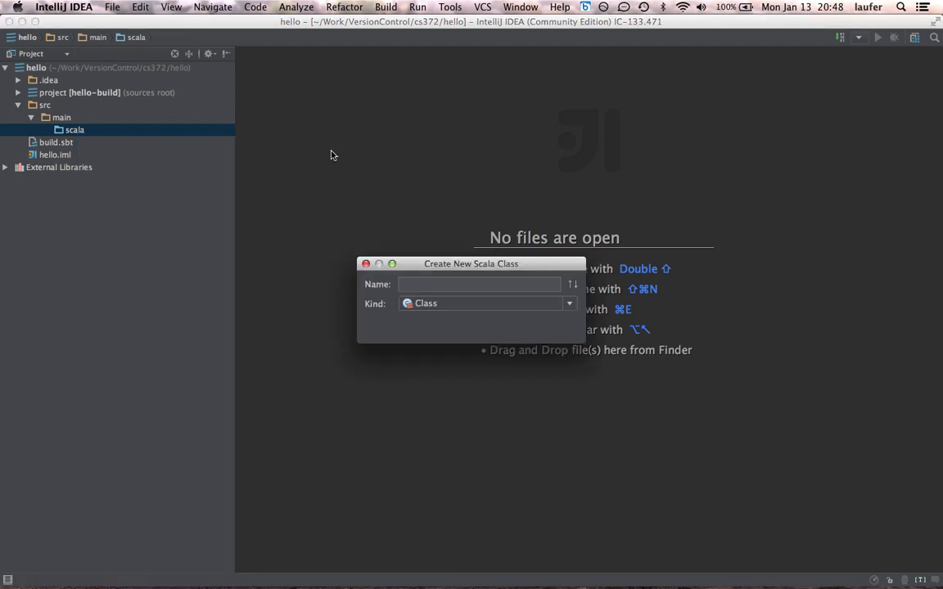
- Create a Scala object (Kind: Object) named Hello
click(570, 303)
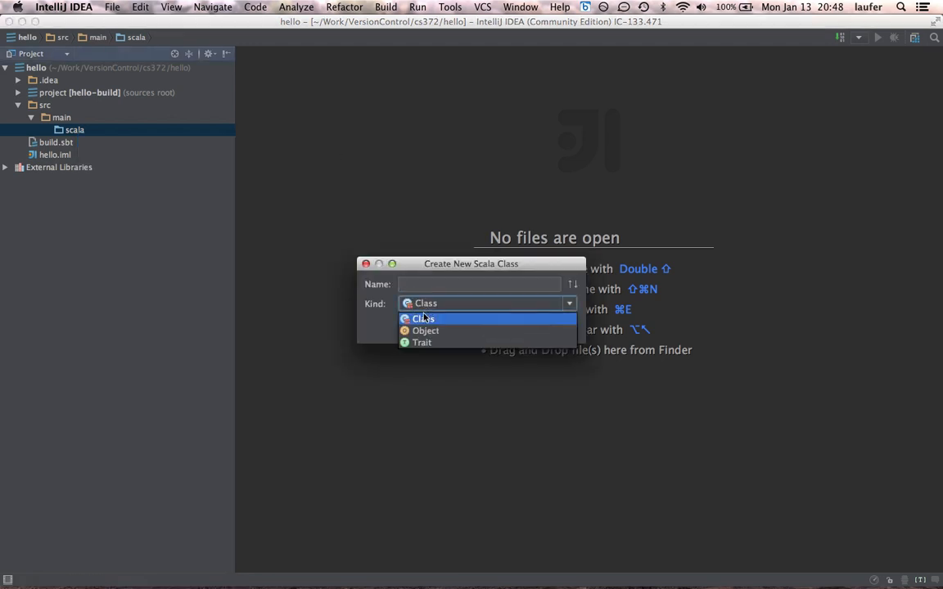
click(425, 331)
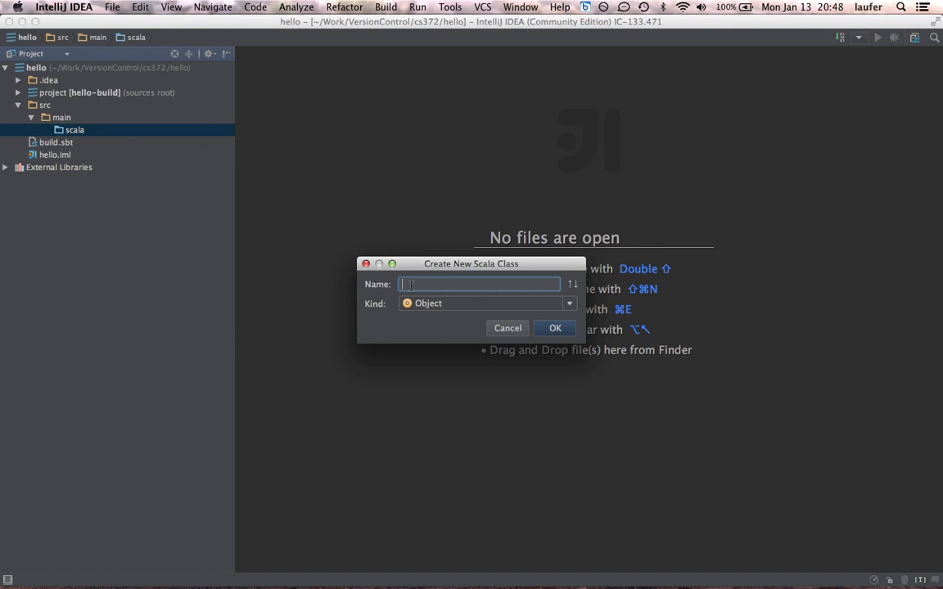
text(Hello)
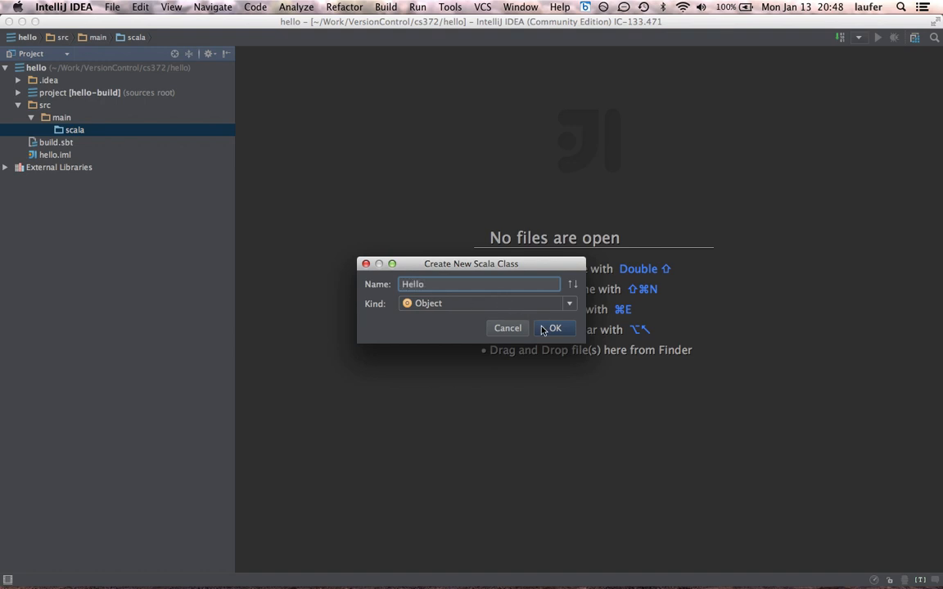
click(553, 327)
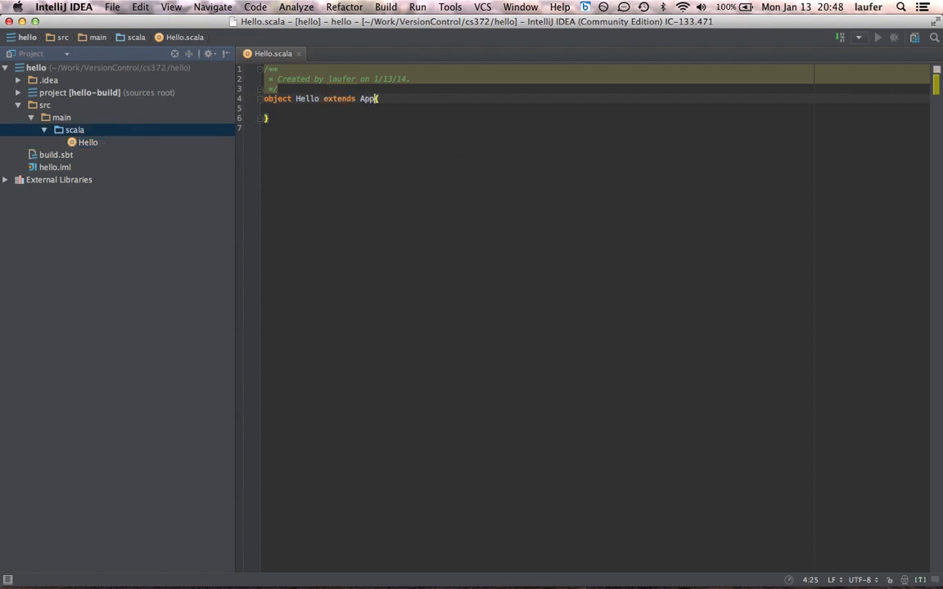
- Give the Hello object a braced body containing println("hello")
text({)
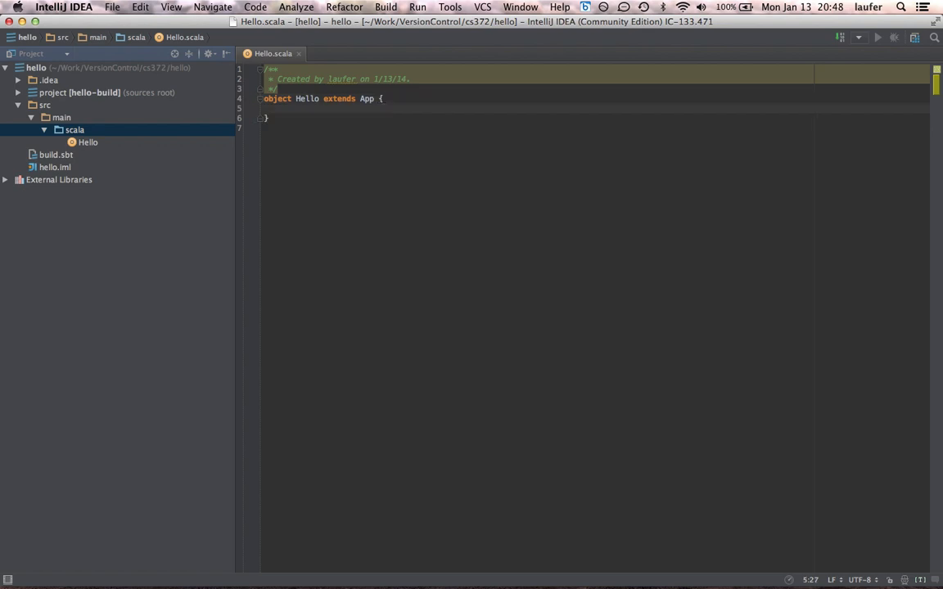
text(println())
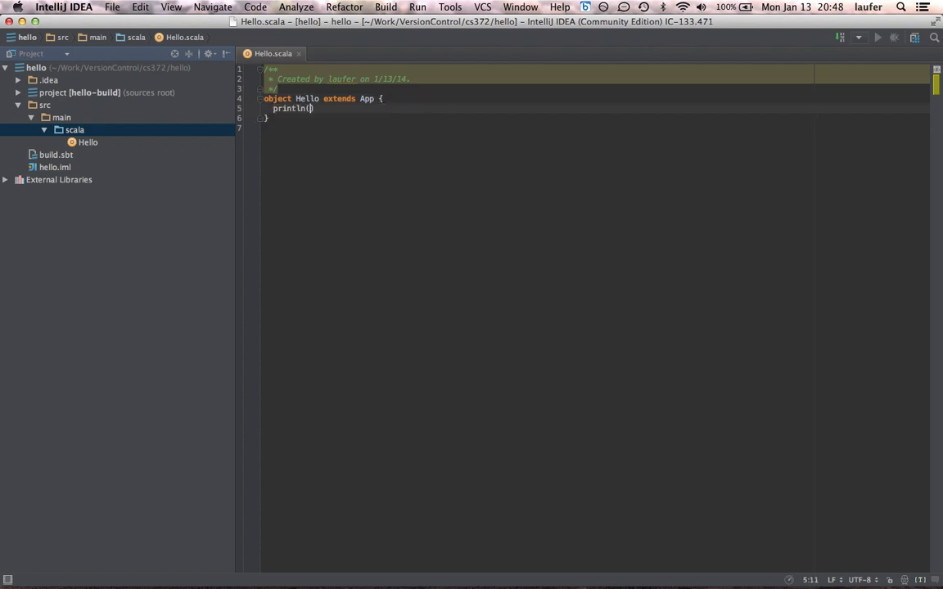
text("hello")
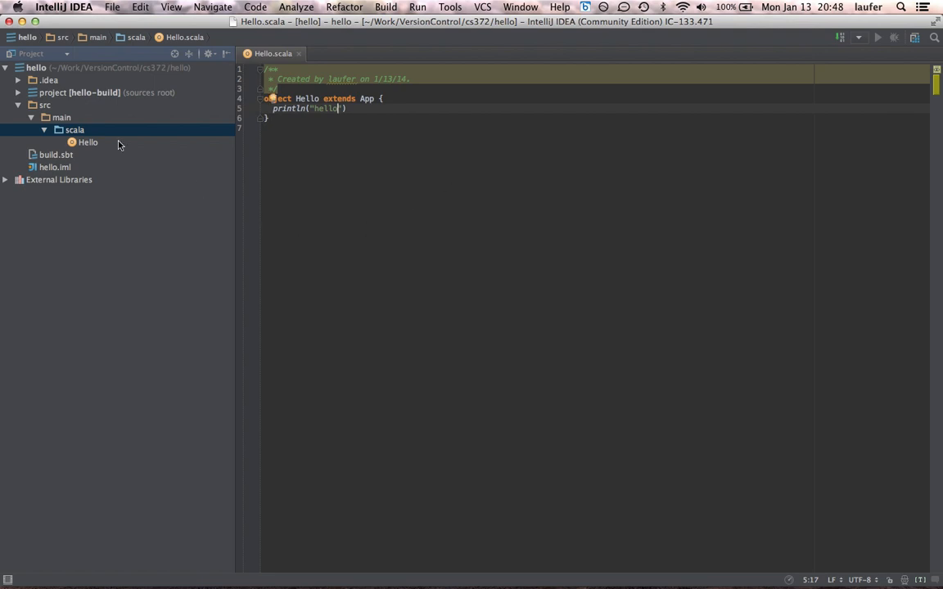
mouse_move(88, 142)
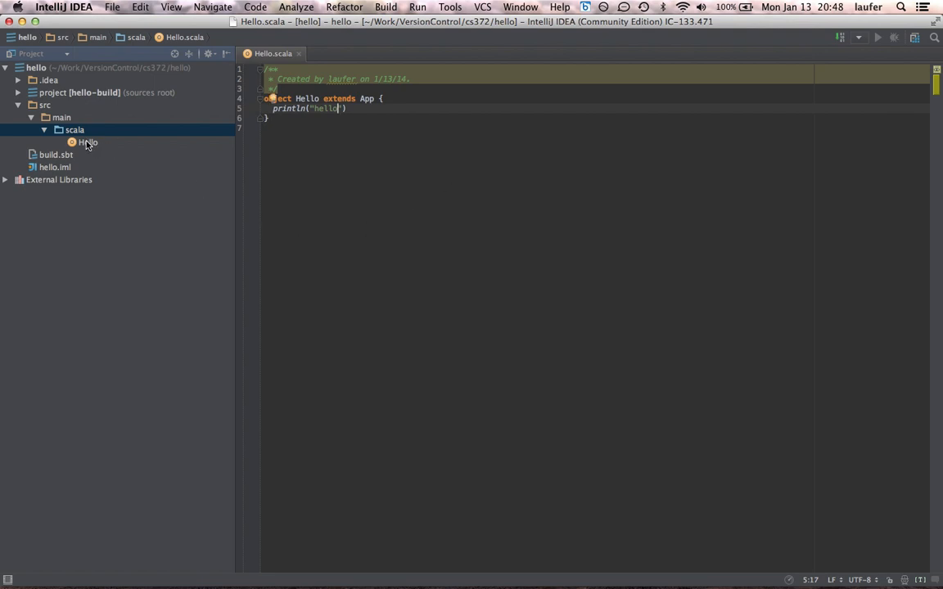
mouse_move(93, 150)
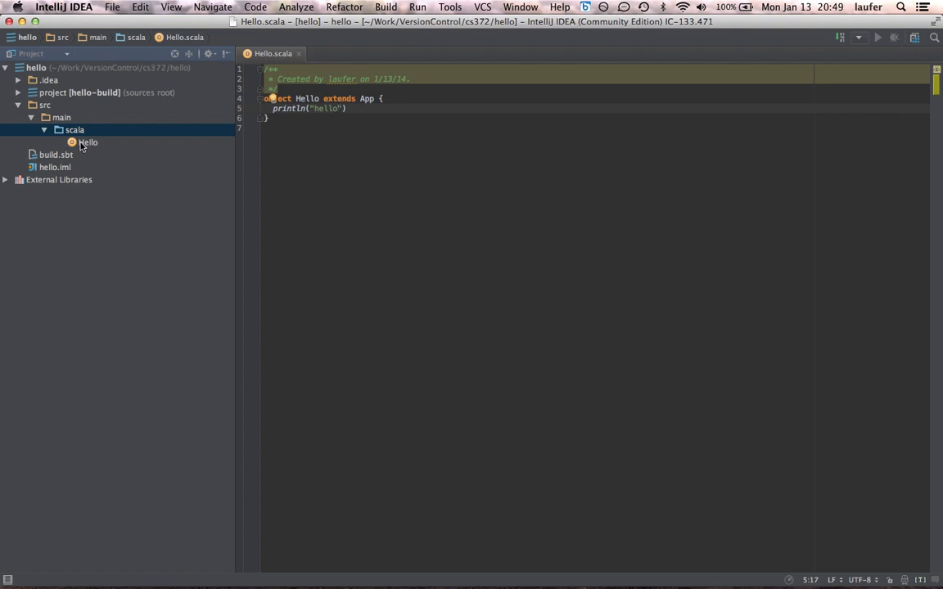
right_click(88, 141)
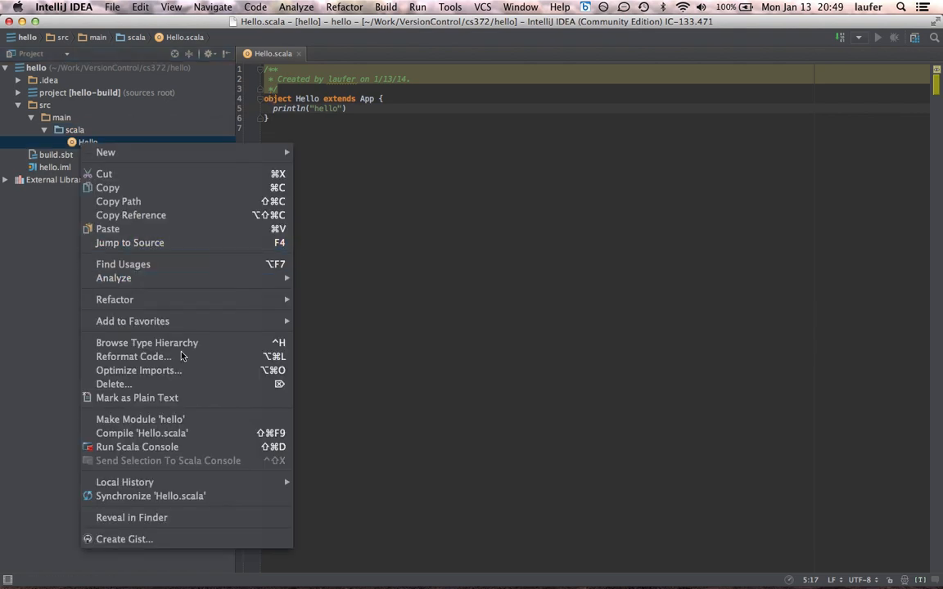
mouse_move(141, 419)
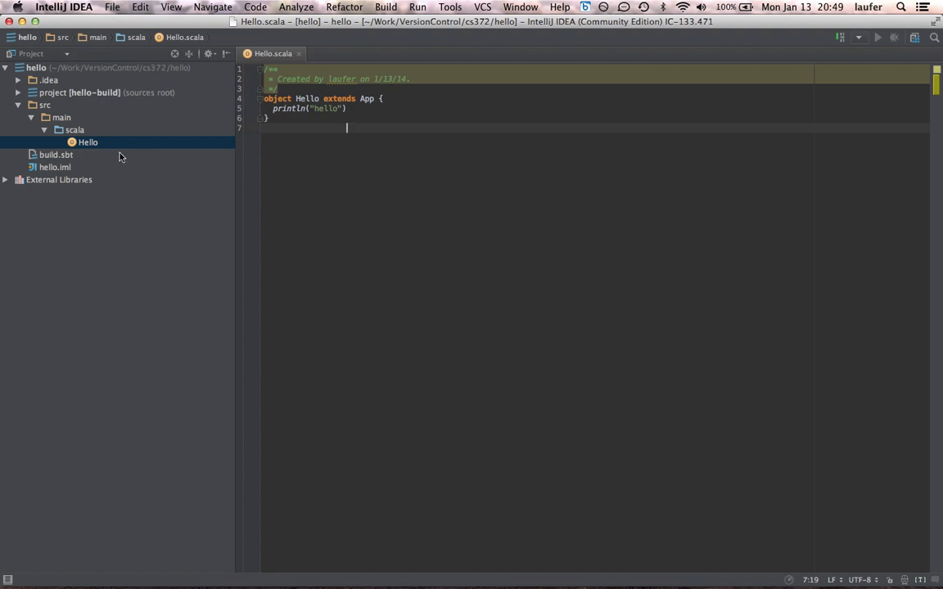
click(111, 6)
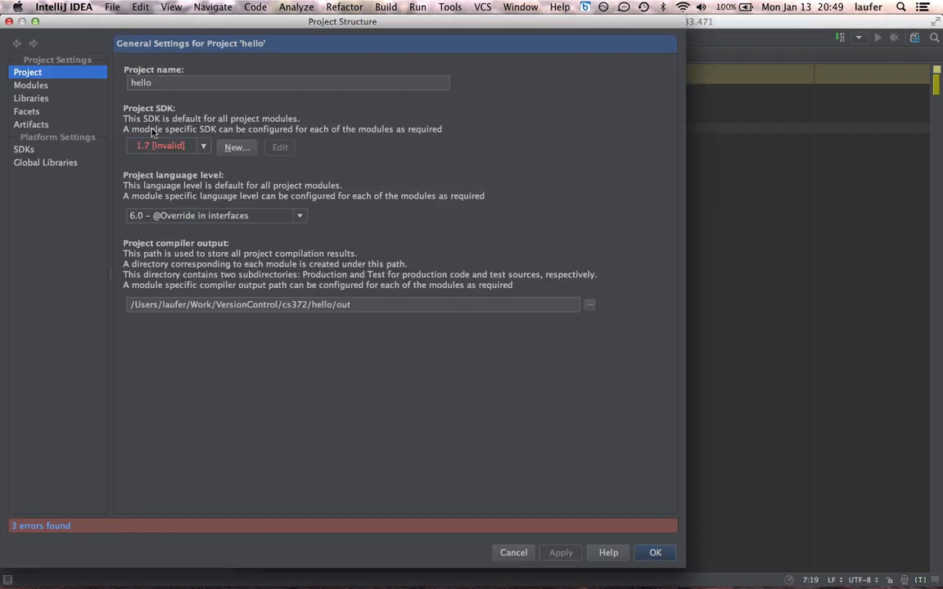
mouse_move(199, 127)
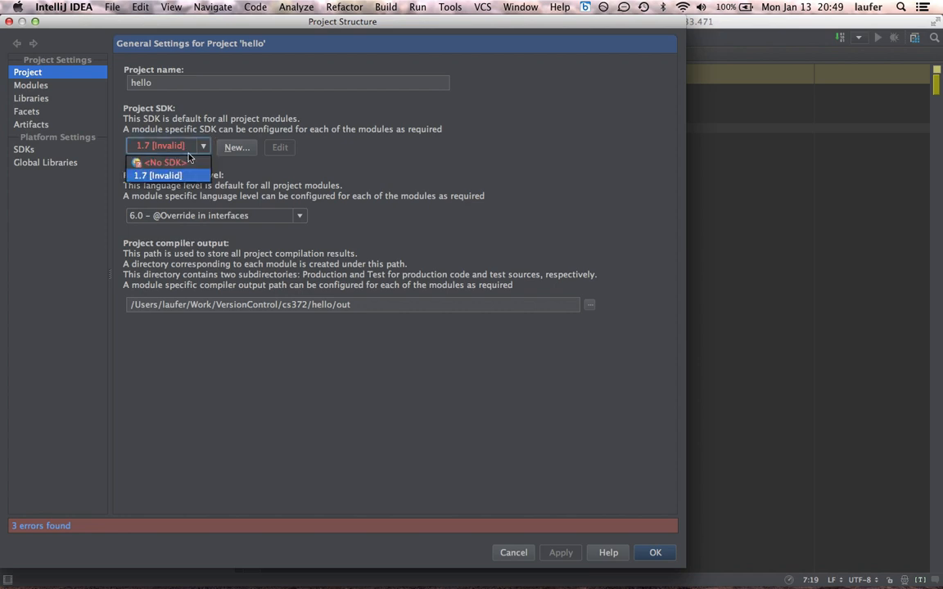
mouse_move(164, 162)
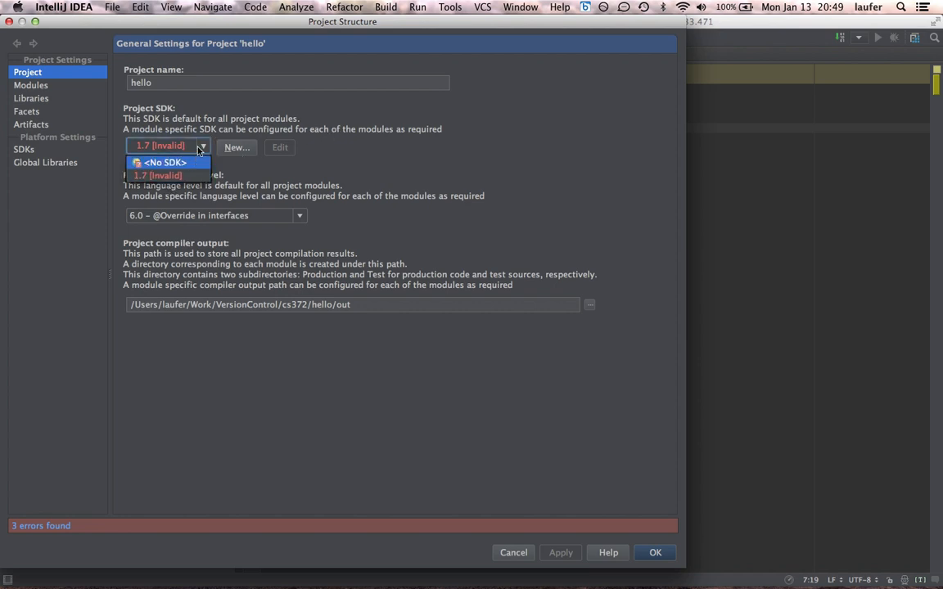
mouse_move(167, 176)
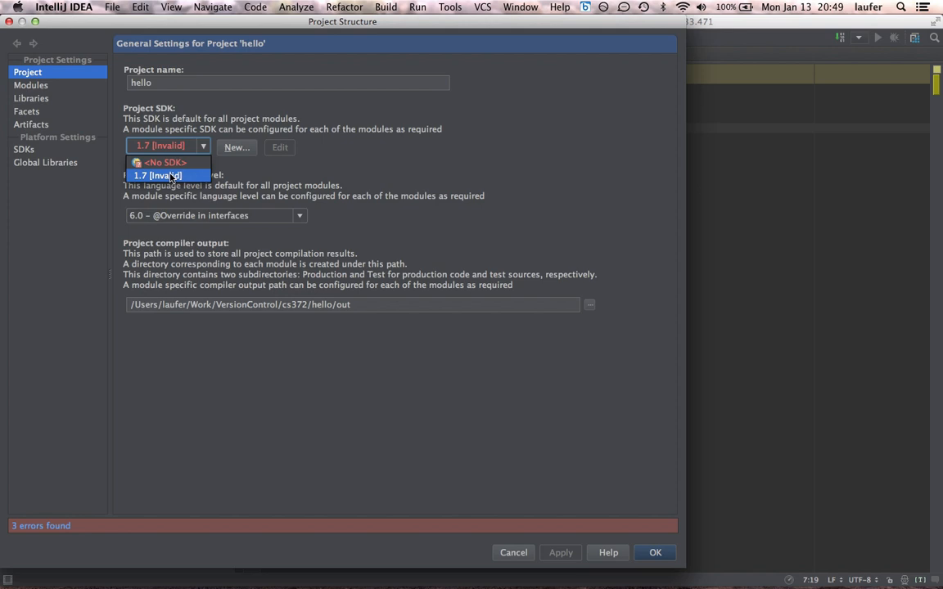
- Leave Project SDK at 1.7, then begin adding a new SDK of type JDK
click(167, 174)
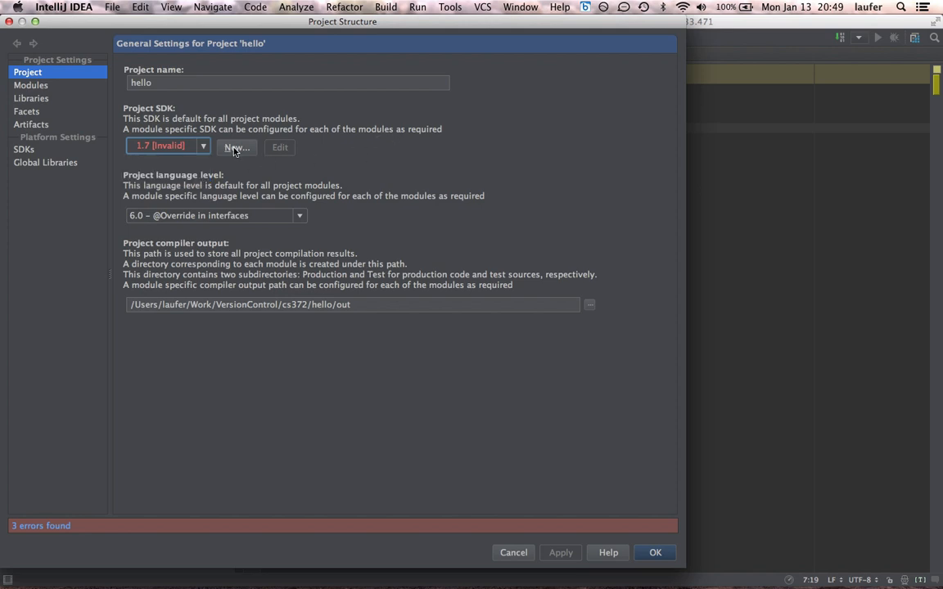
click(236, 147)
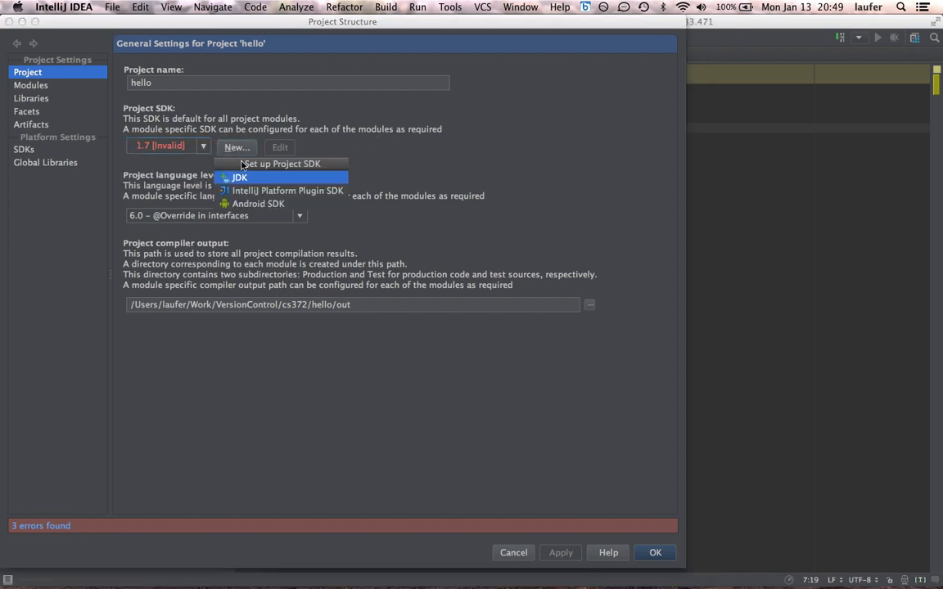
click(238, 177)
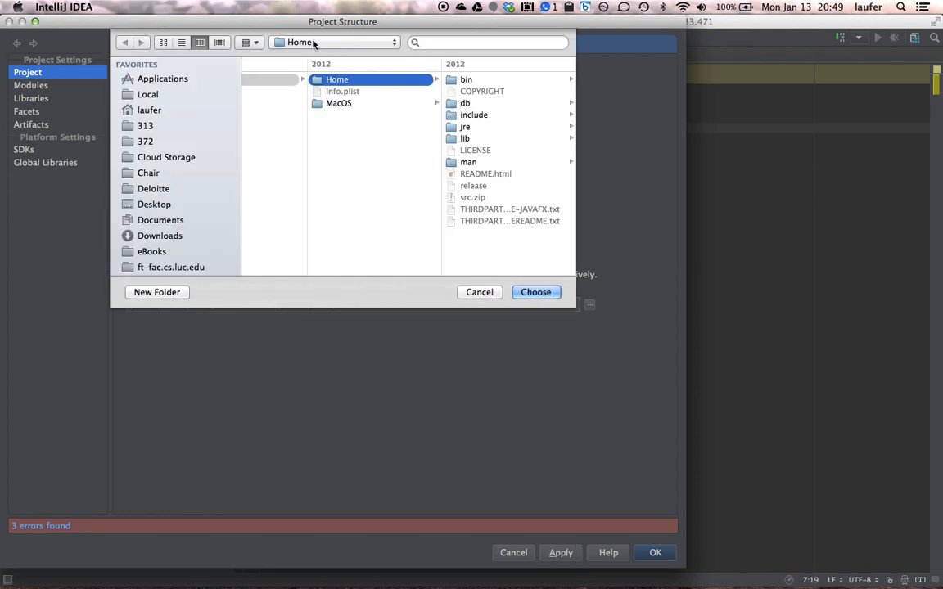
mouse_move(327, 69)
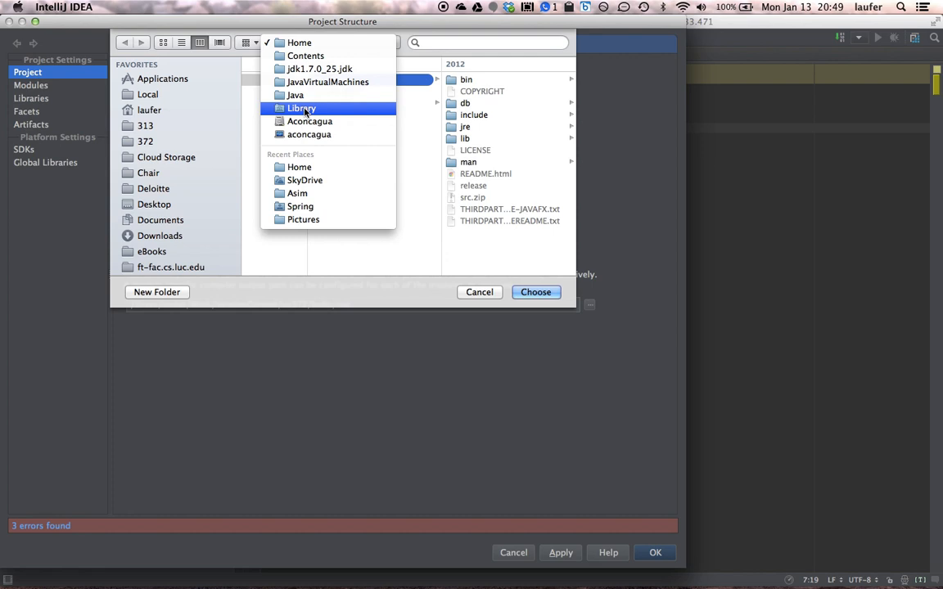
- Navigate back to the Java folder and choose its Home directory as the project JDK
click(327, 82)
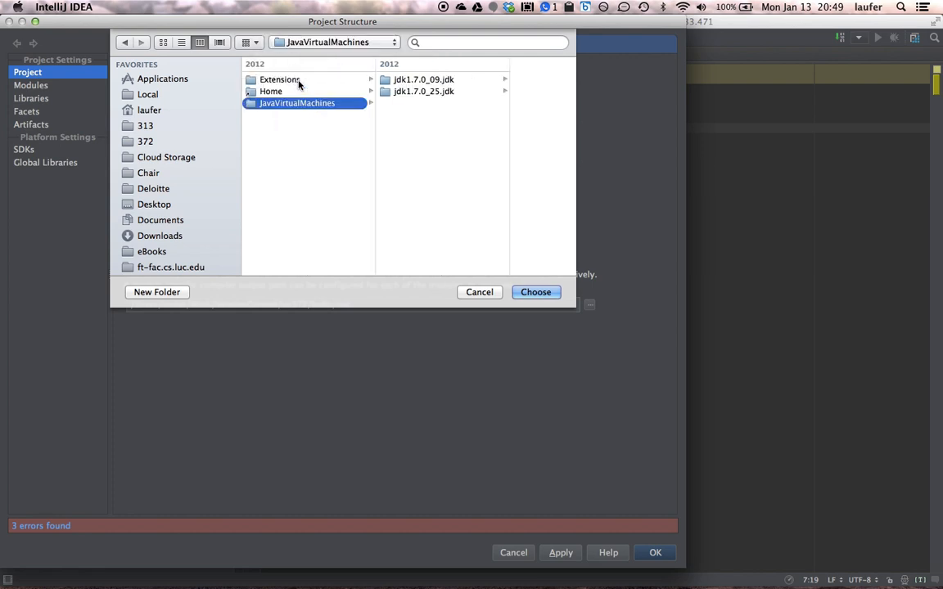
mouse_move(275, 96)
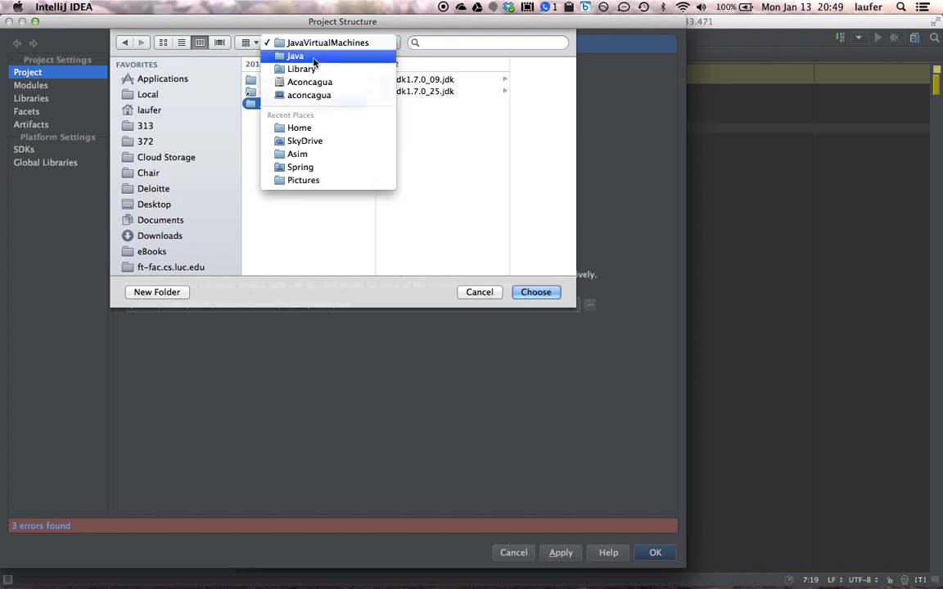
click(295, 56)
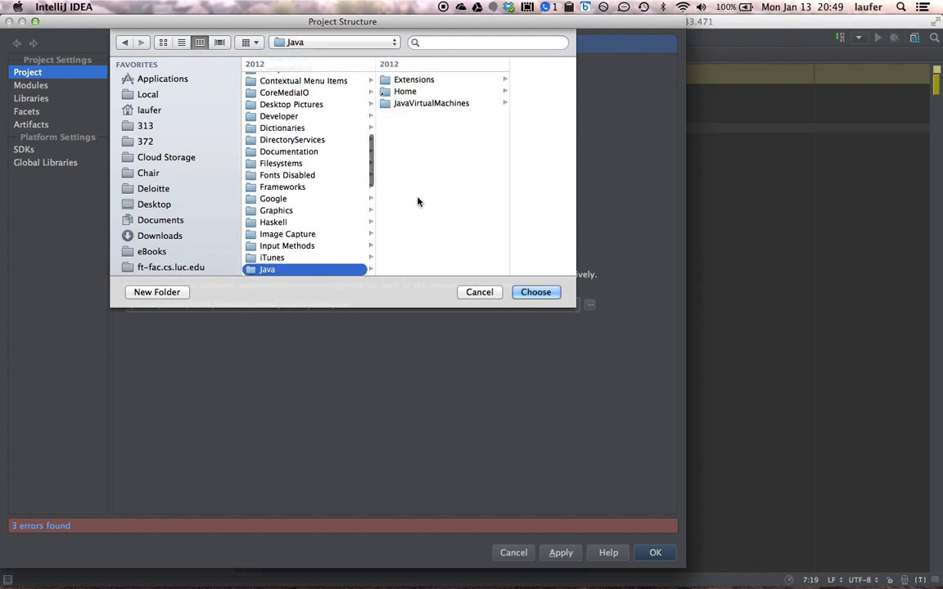
mouse_move(409, 92)
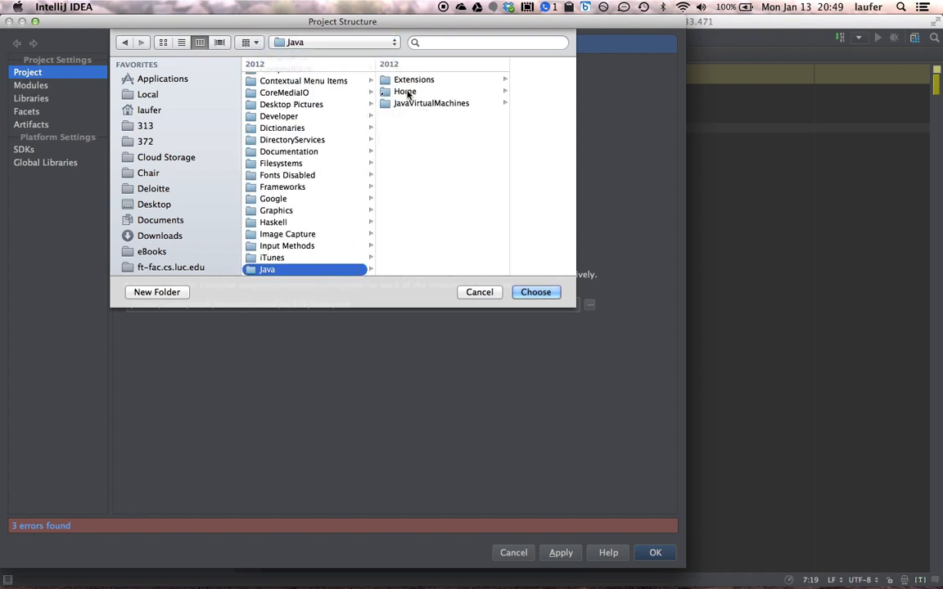
click(404, 91)
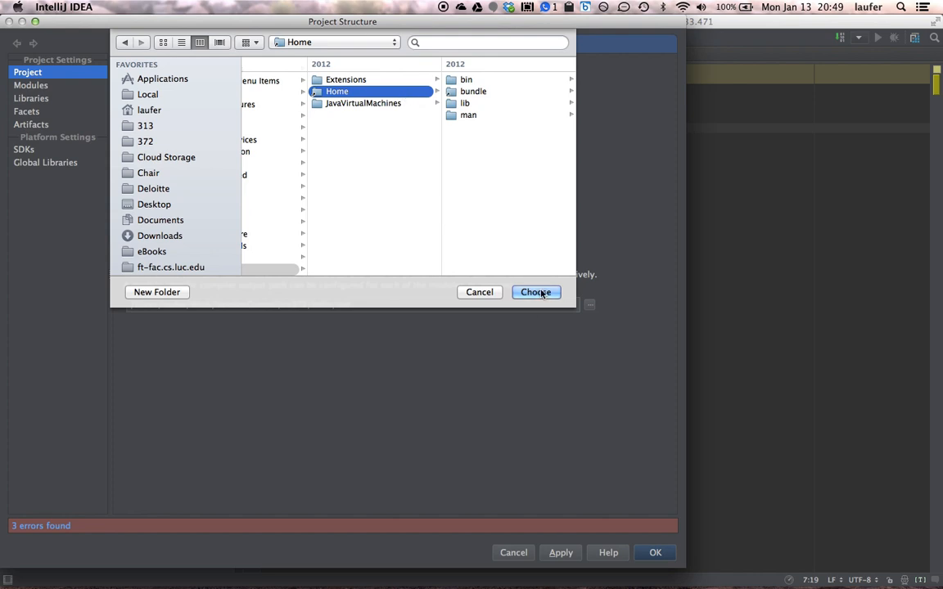
click(537, 291)
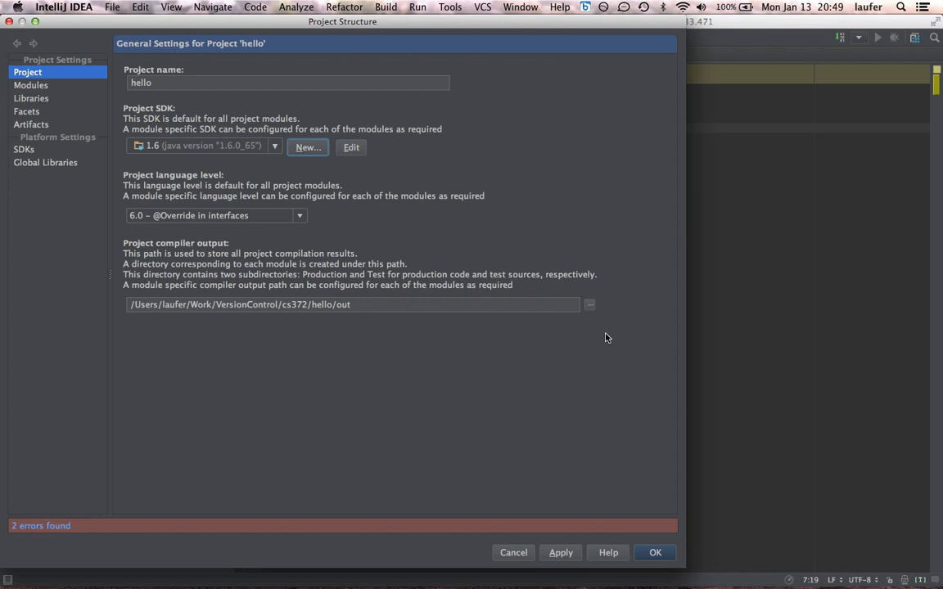
mouse_move(606, 491)
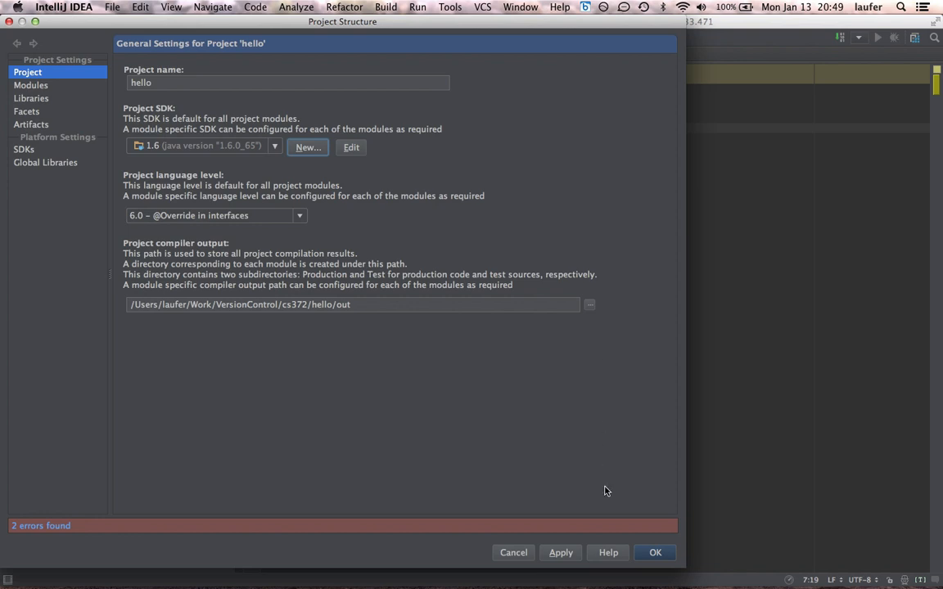
mouse_move(662, 533)
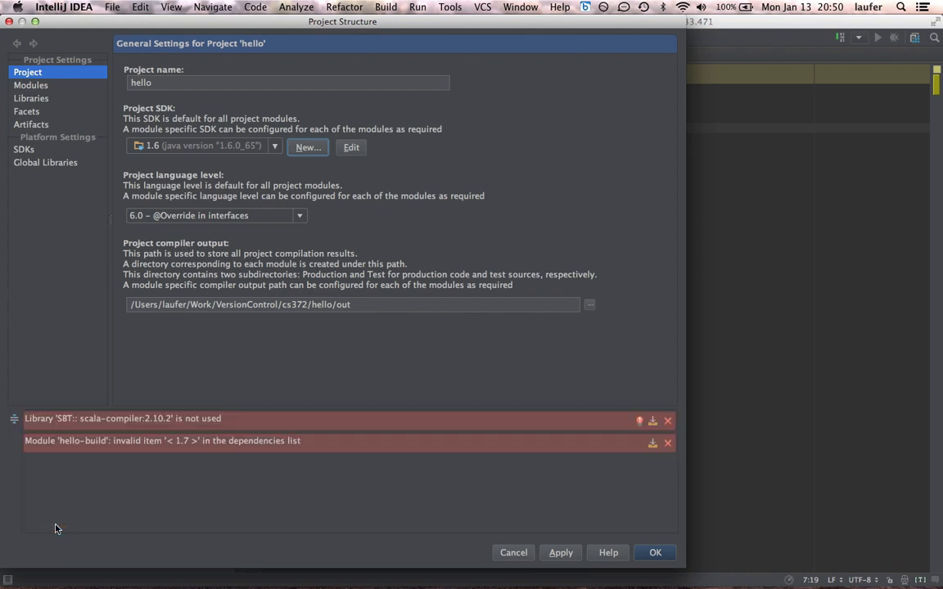
mouse_move(446, 481)
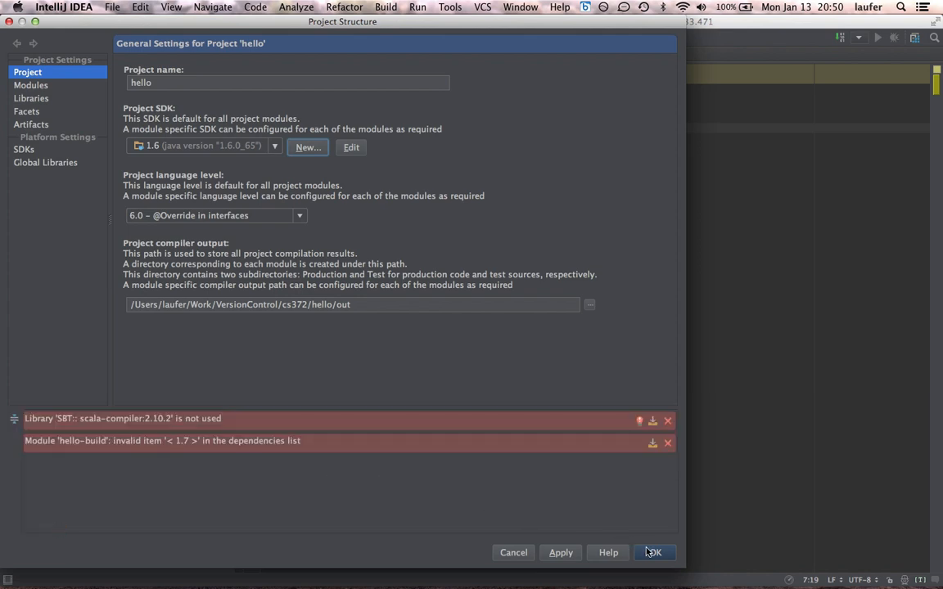
mouse_move(559, 553)
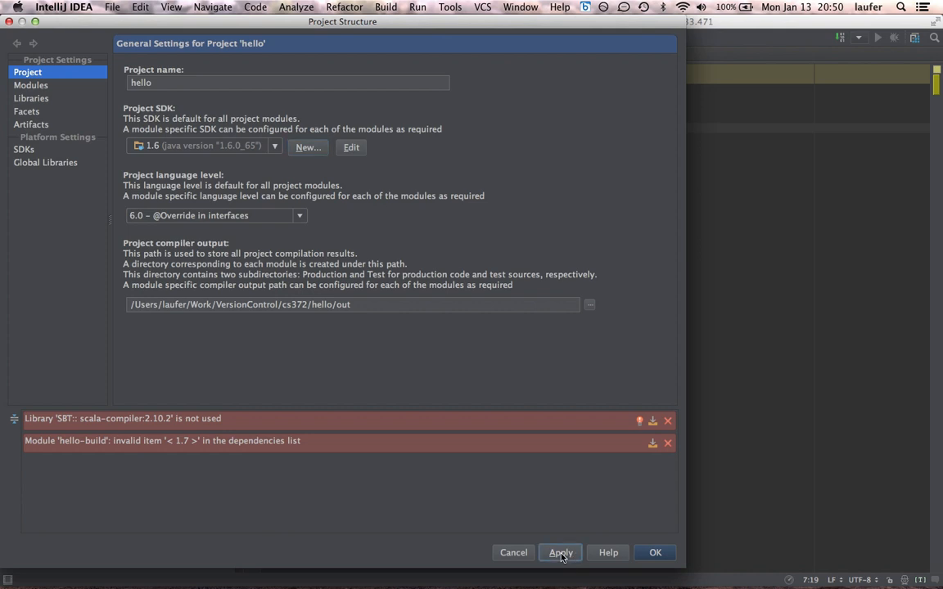
mouse_move(527, 558)
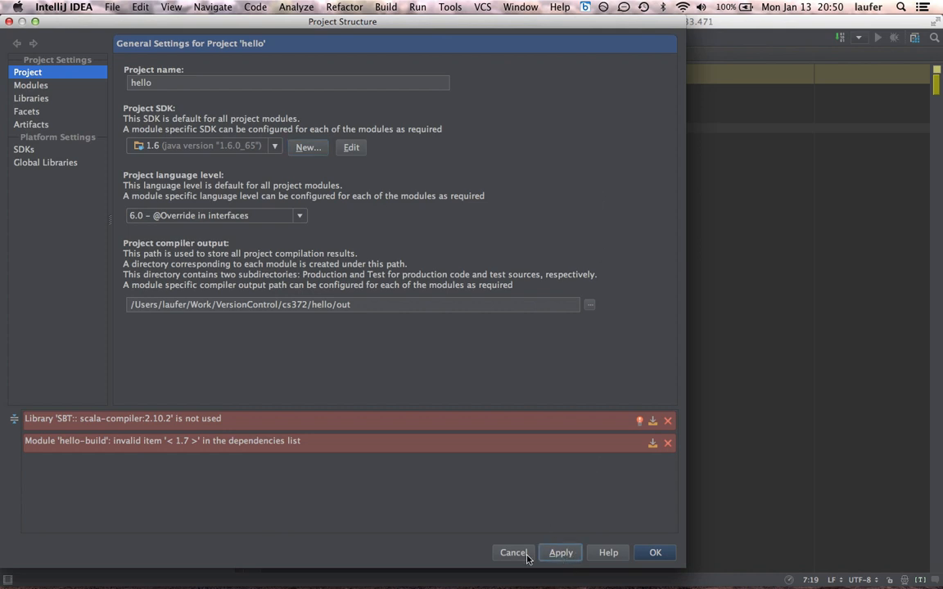
- Close Project Structure keeping the 1.6 SDK and return to Hello.scala
click(654, 553)
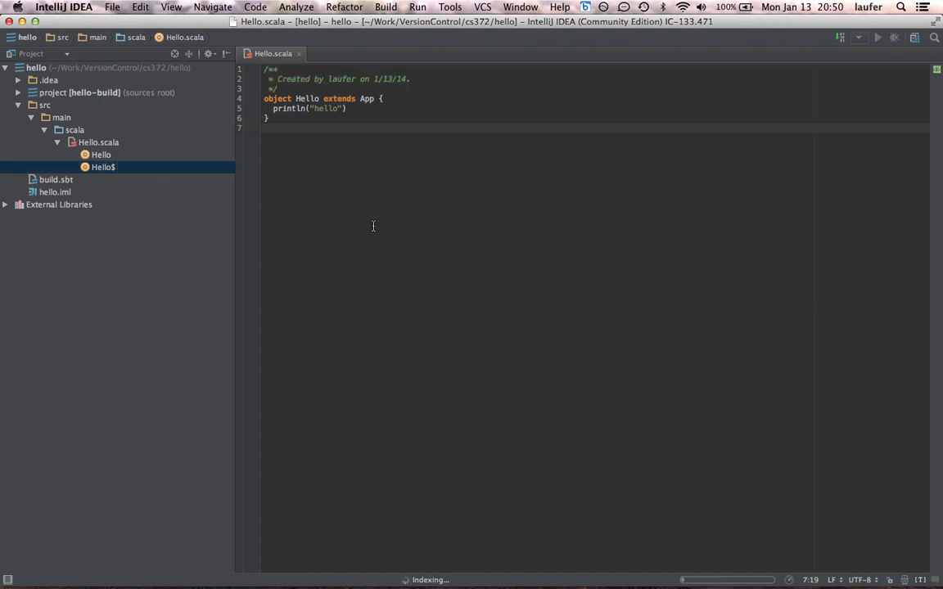
mouse_move(432, 216)
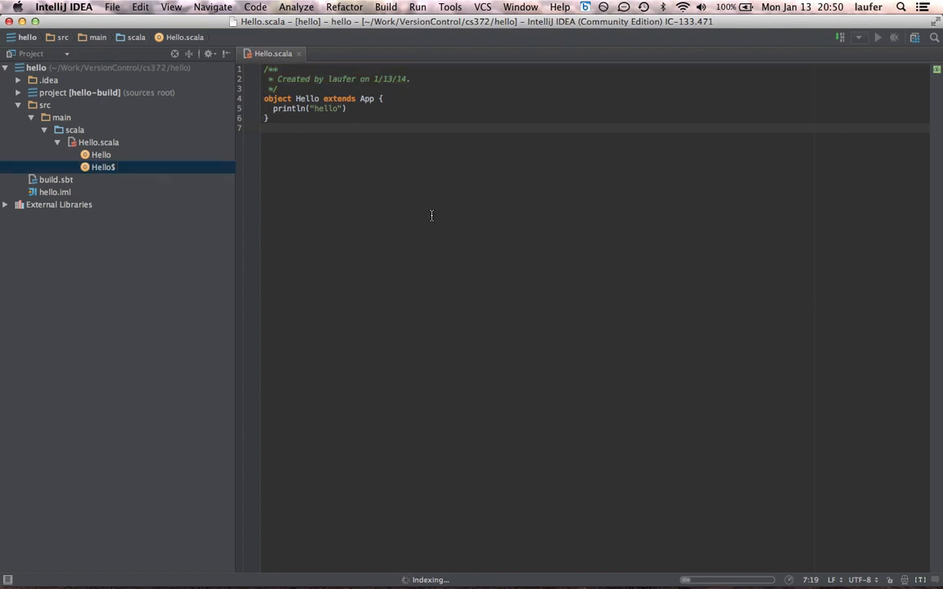
mouse_move(479, 205)
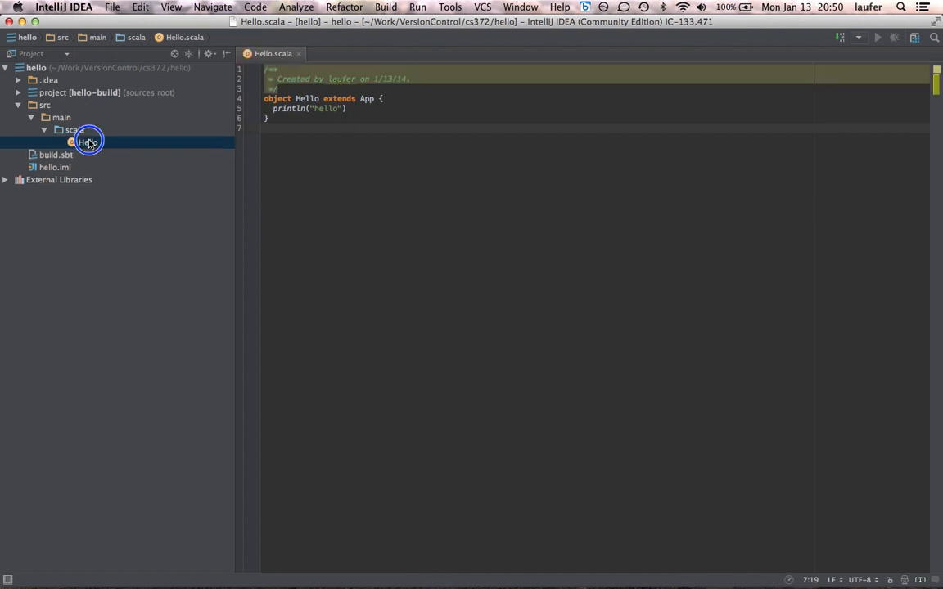
- Run the Hello object from the Project tool window's context menu
right_click(85, 141)
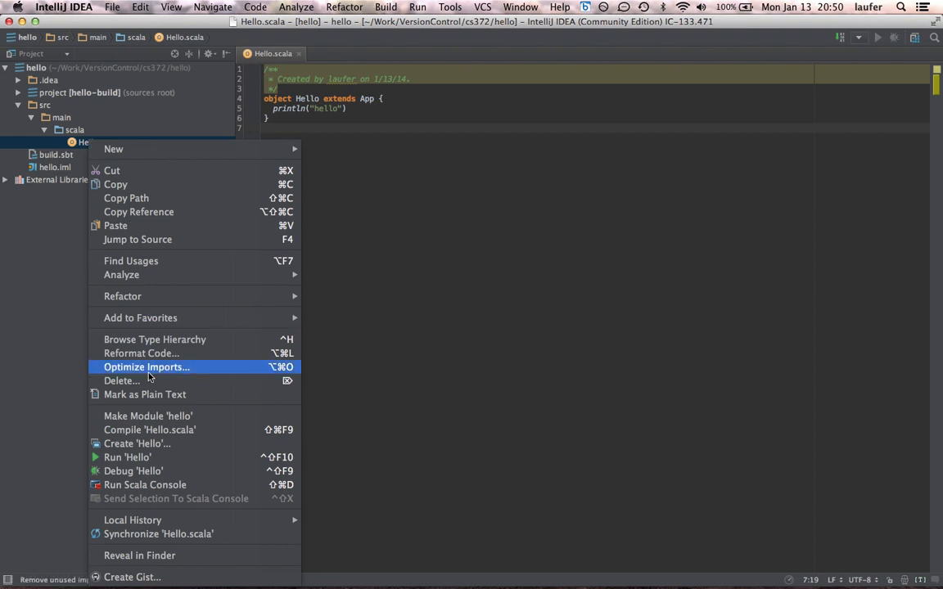
mouse_move(127, 457)
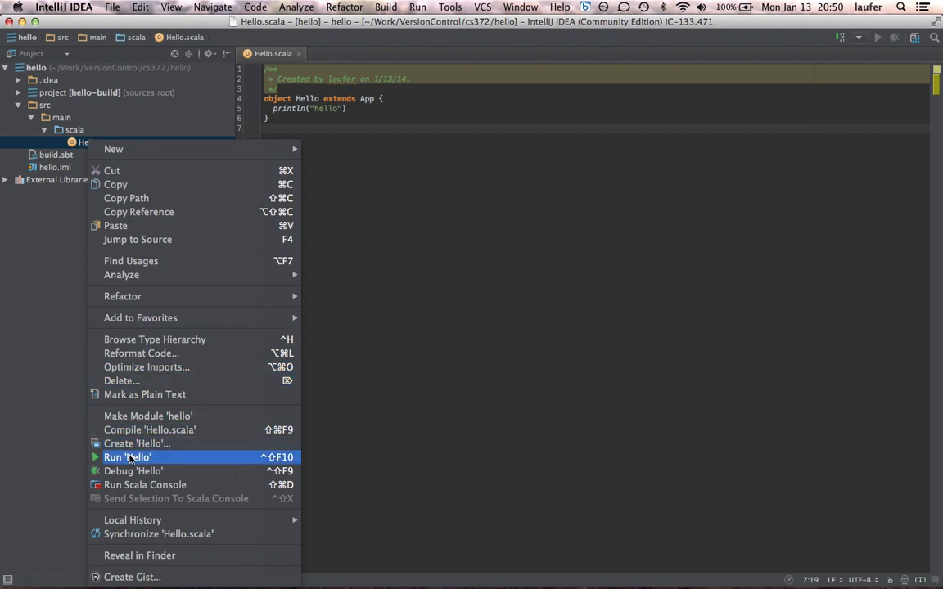
click(128, 457)
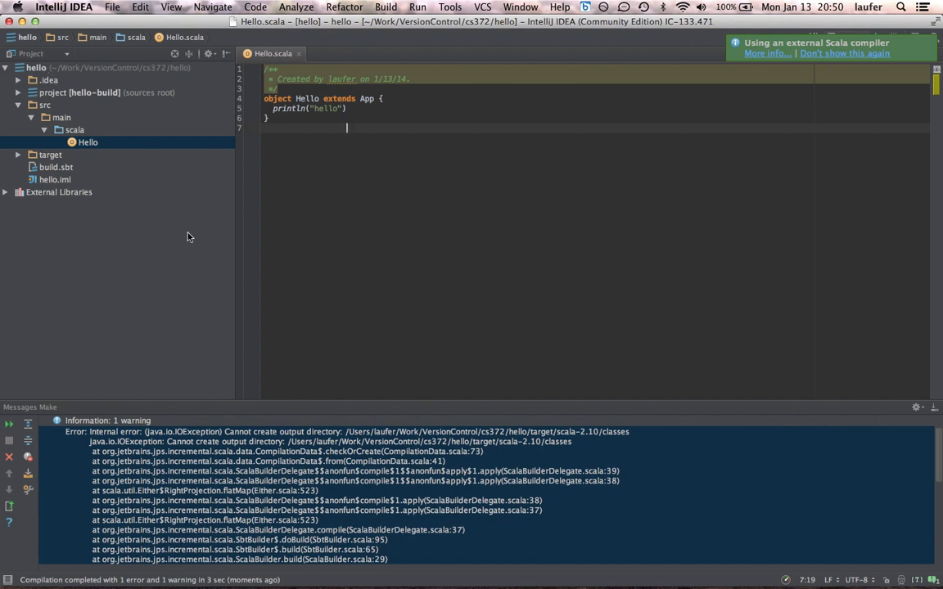
mouse_move(219, 438)
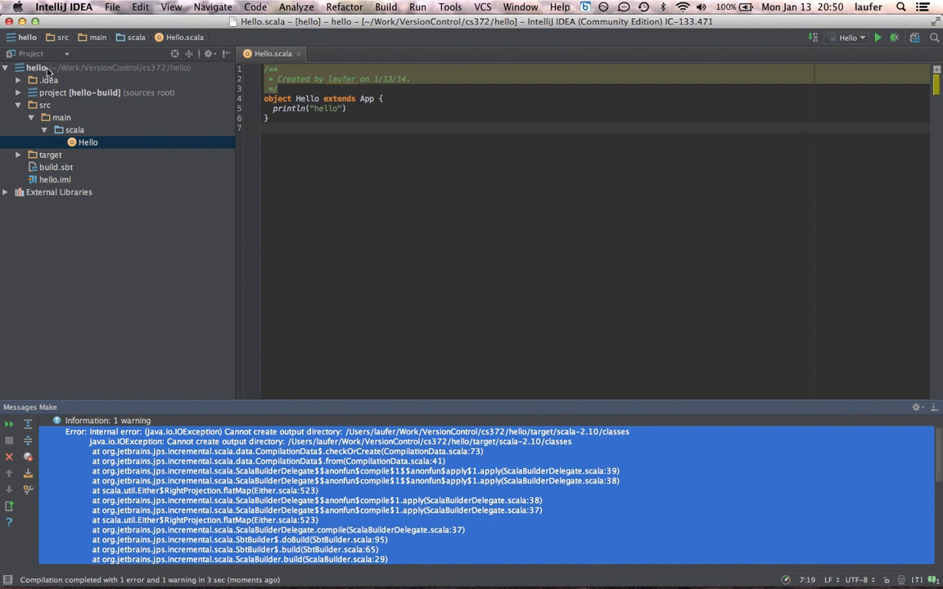
- Select the hello project root in the Project view after the output-directory error
click(36, 67)
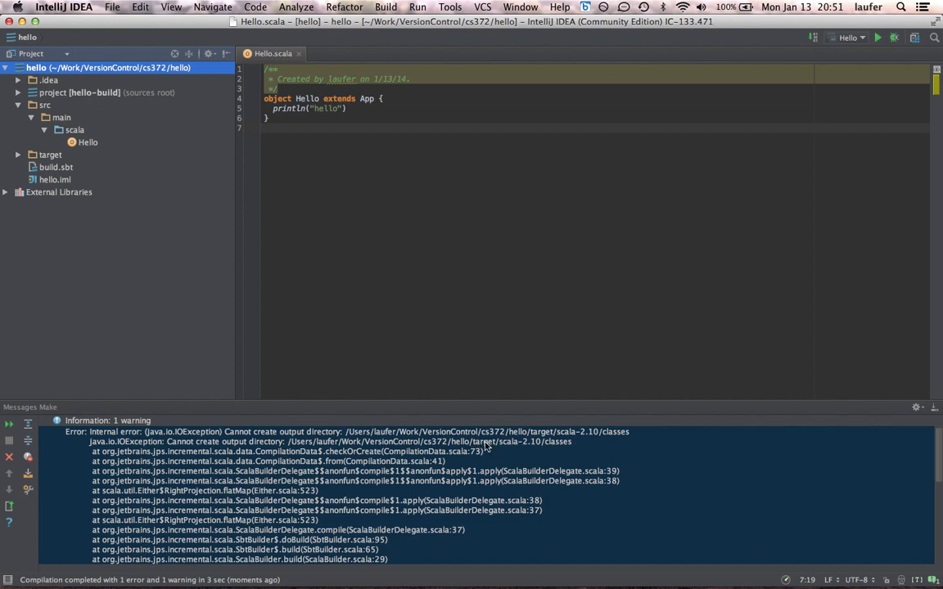
mouse_move(536, 454)
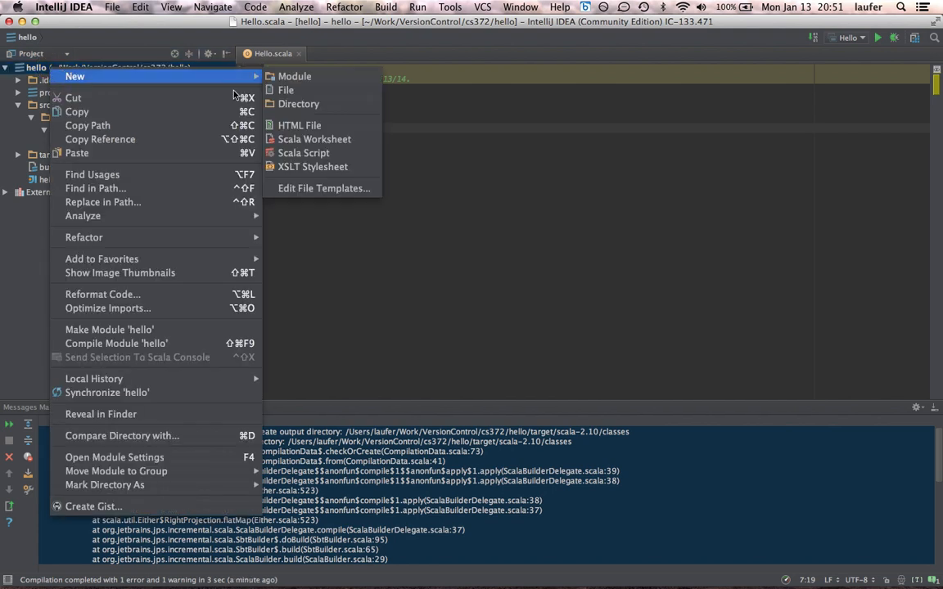
mouse_move(298, 105)
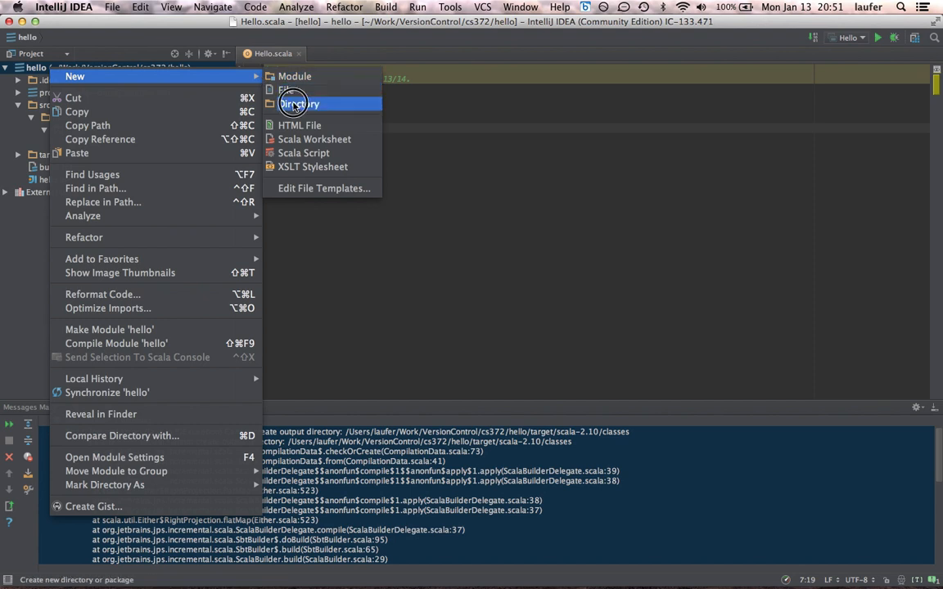
- Create the missing output directory target/scala-2.10/classes in the project
click(298, 105)
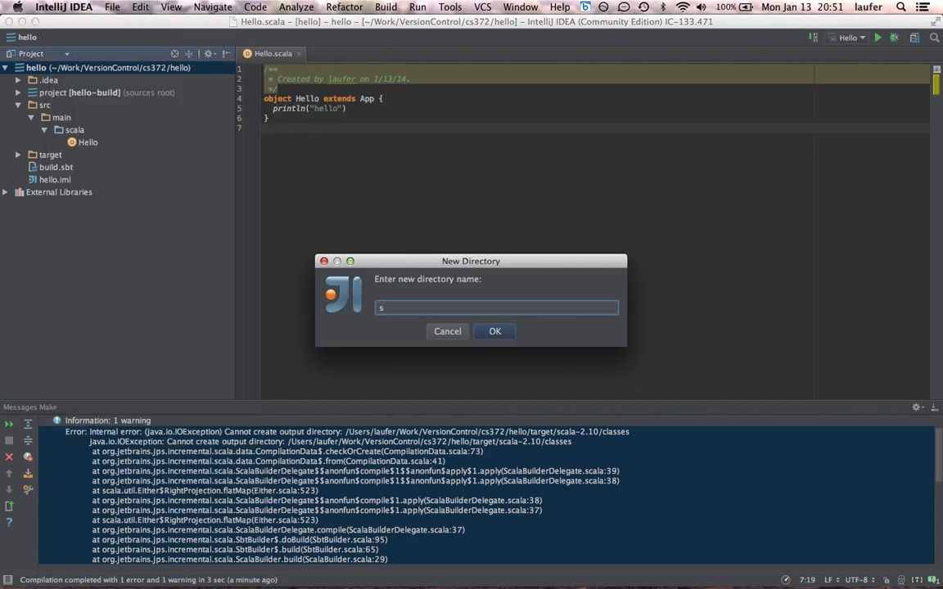
text(target/sca)
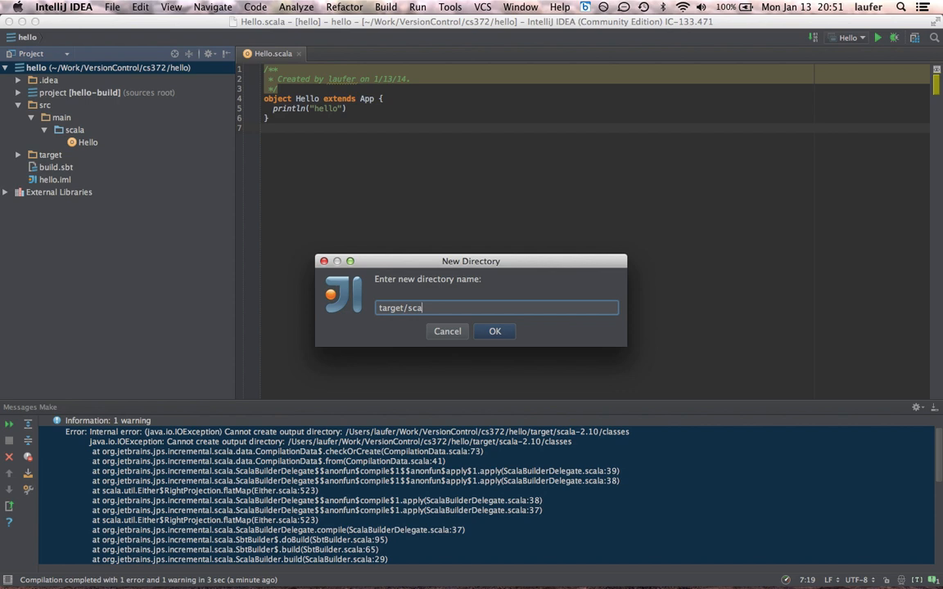
text(la-2.10/)
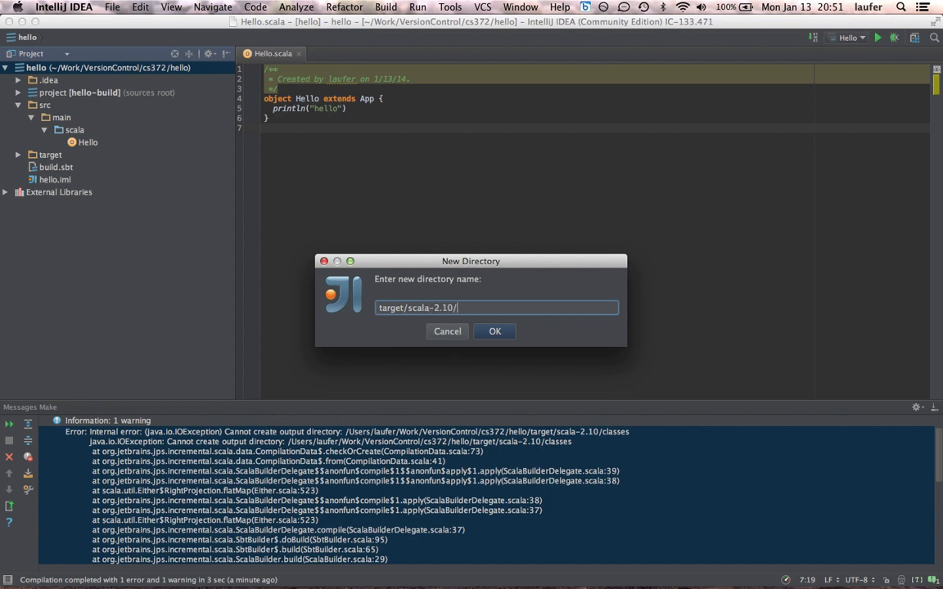
text(classes)
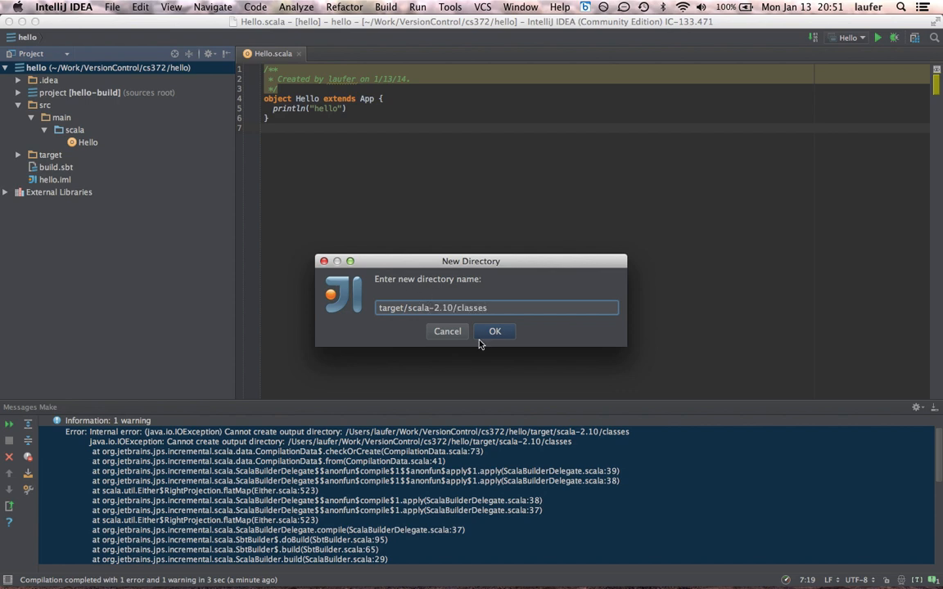
click(494, 331)
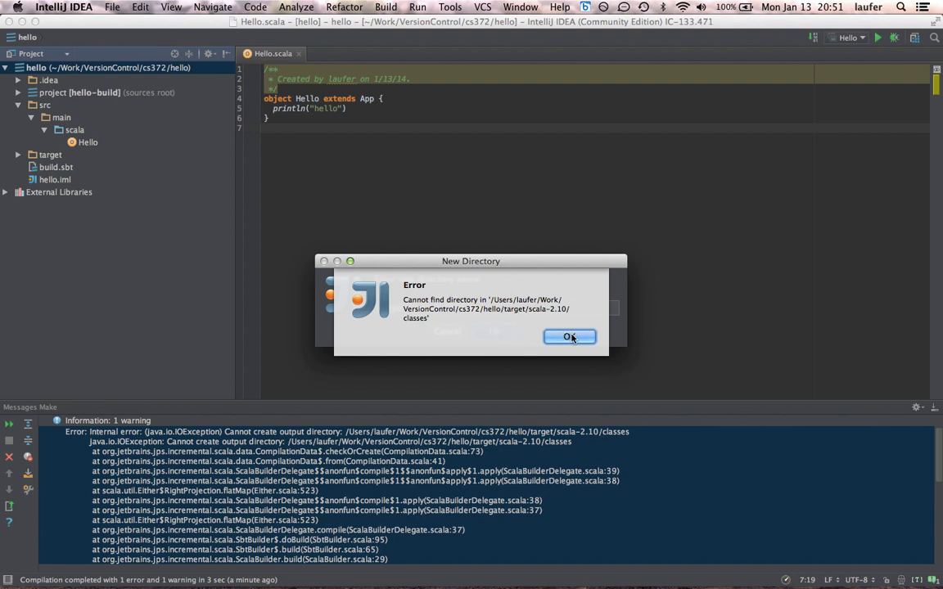
click(570, 337)
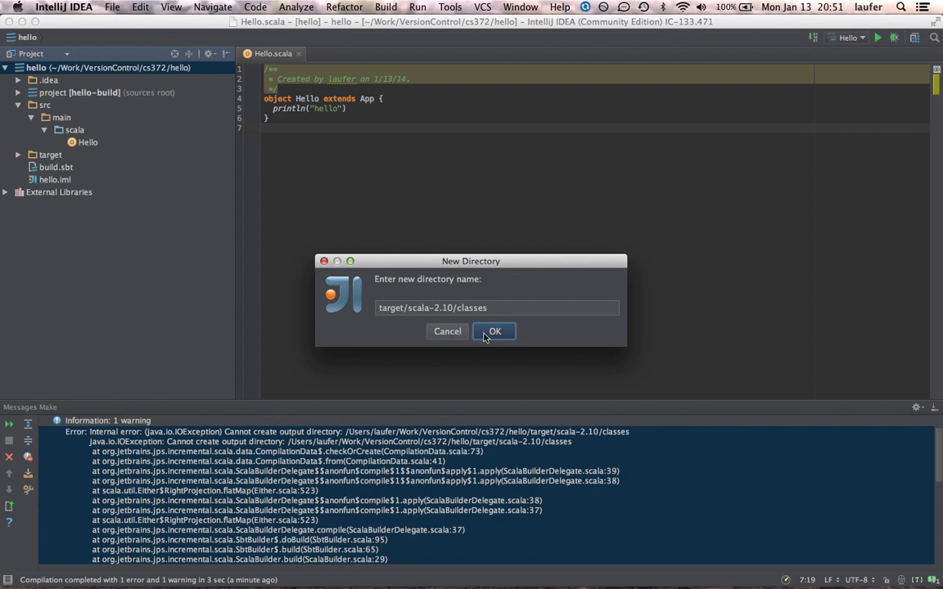
click(494, 331)
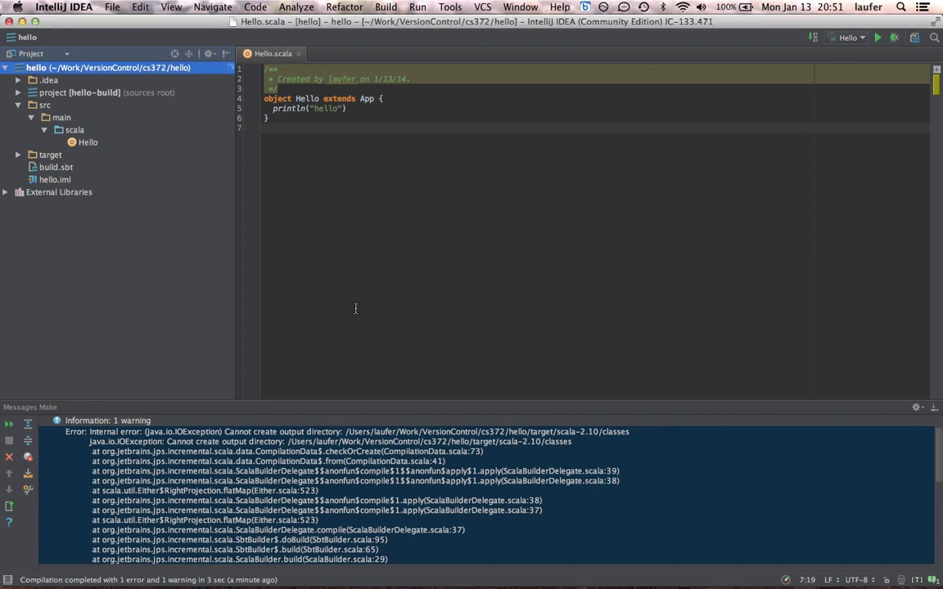
- Expand target to verify the scala-2.10 folder, then return to the Hello object
click(18, 154)
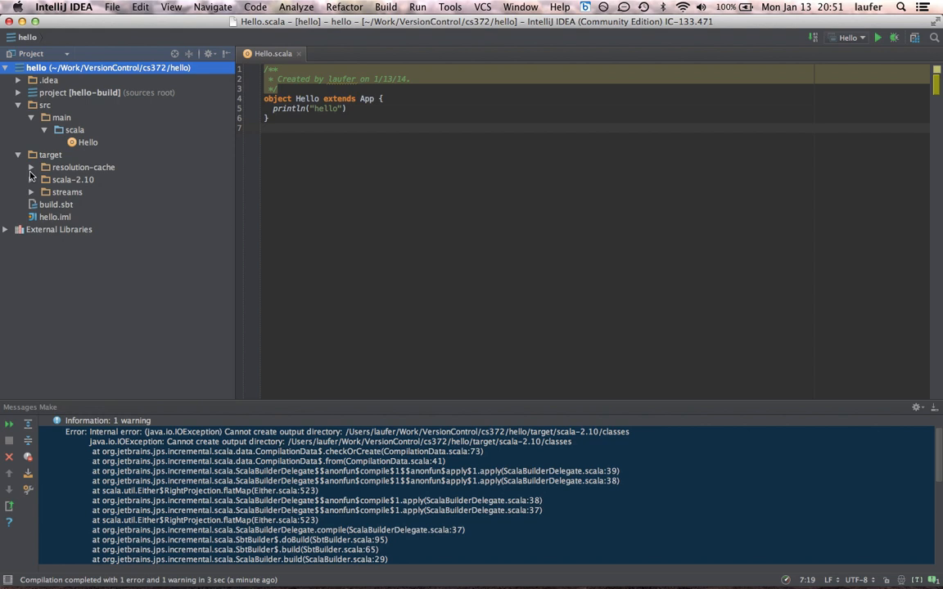
click(72, 179)
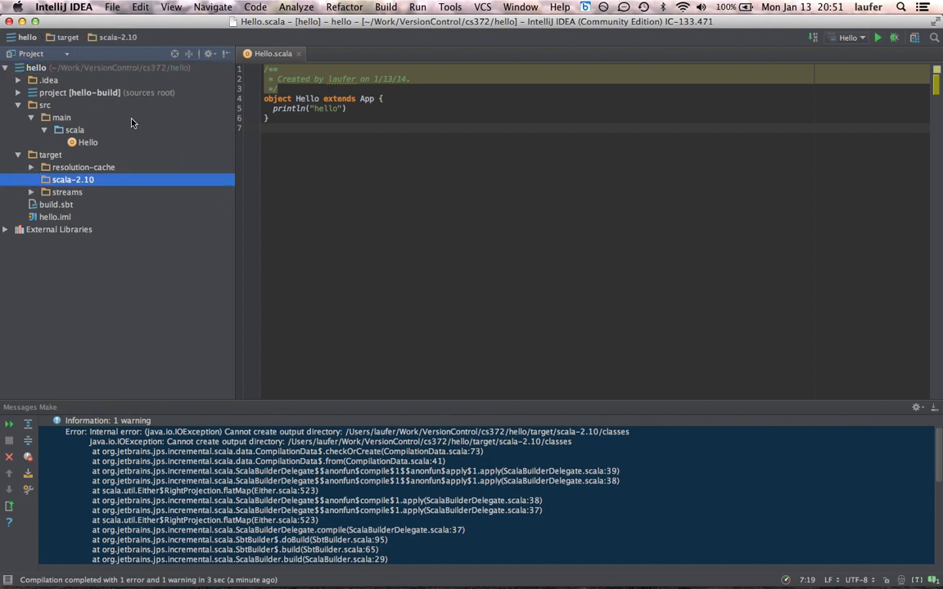
click(88, 141)
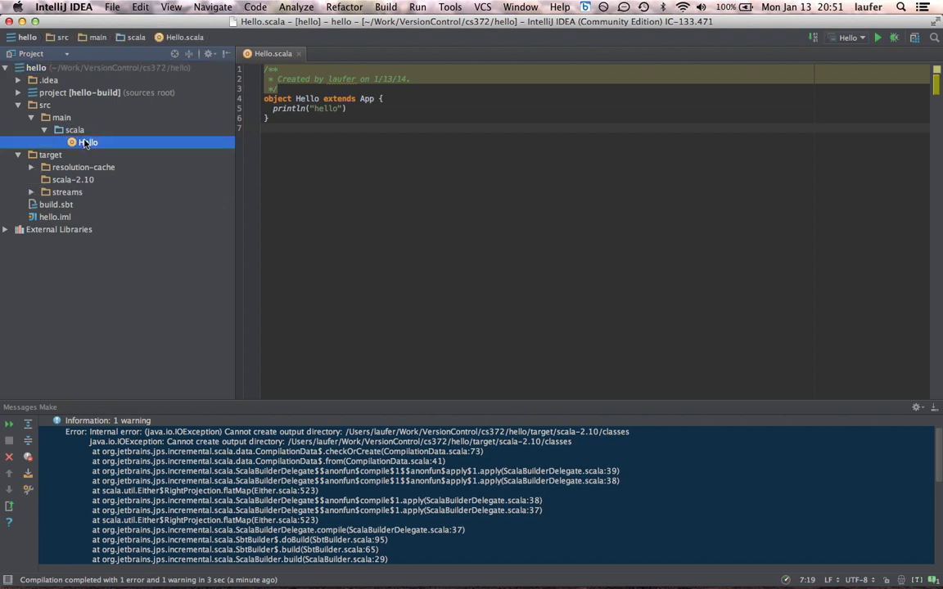
- Run Hello again so it compiles and prints hello with exit code 0
right_click(86, 140)
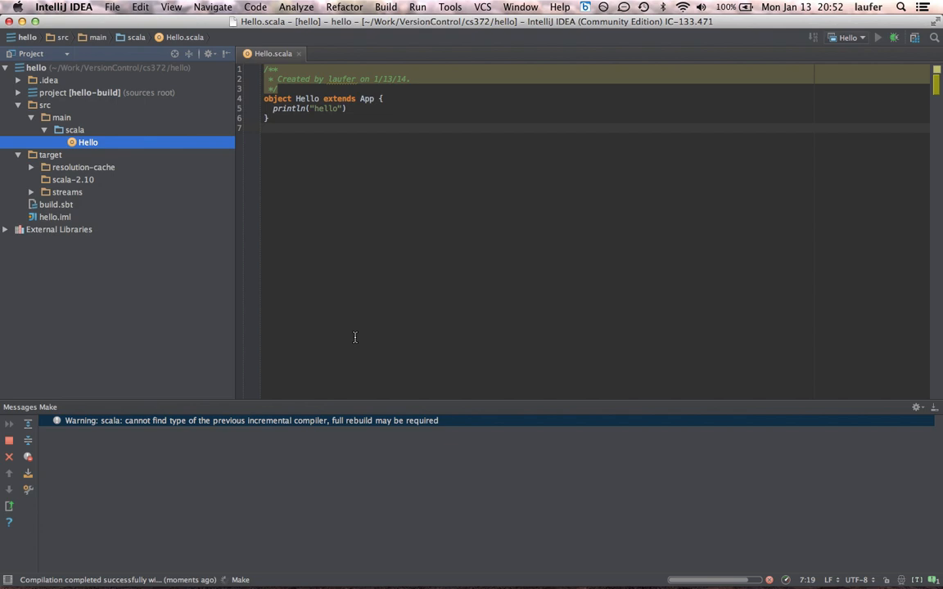
click(877, 36)
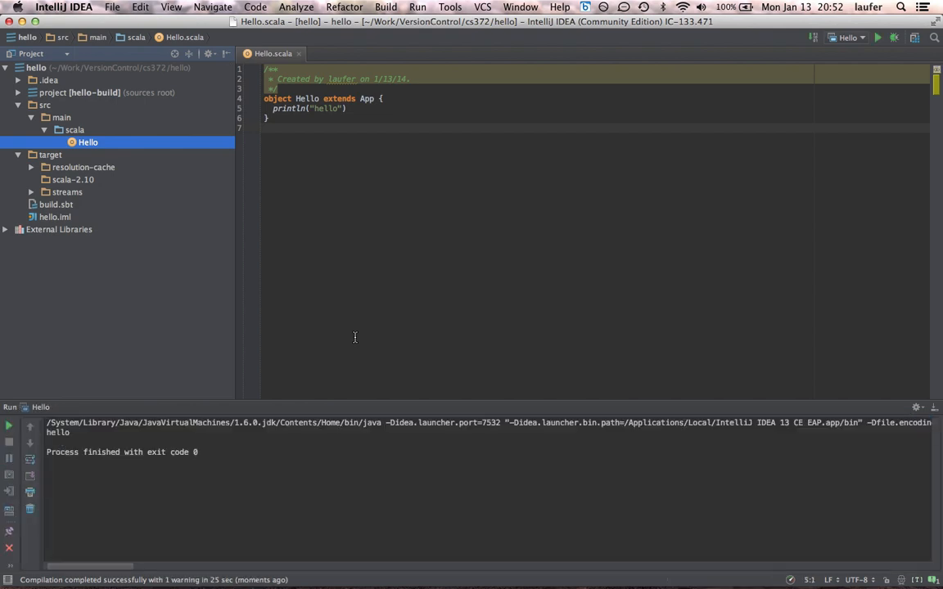
double_click(57, 432)
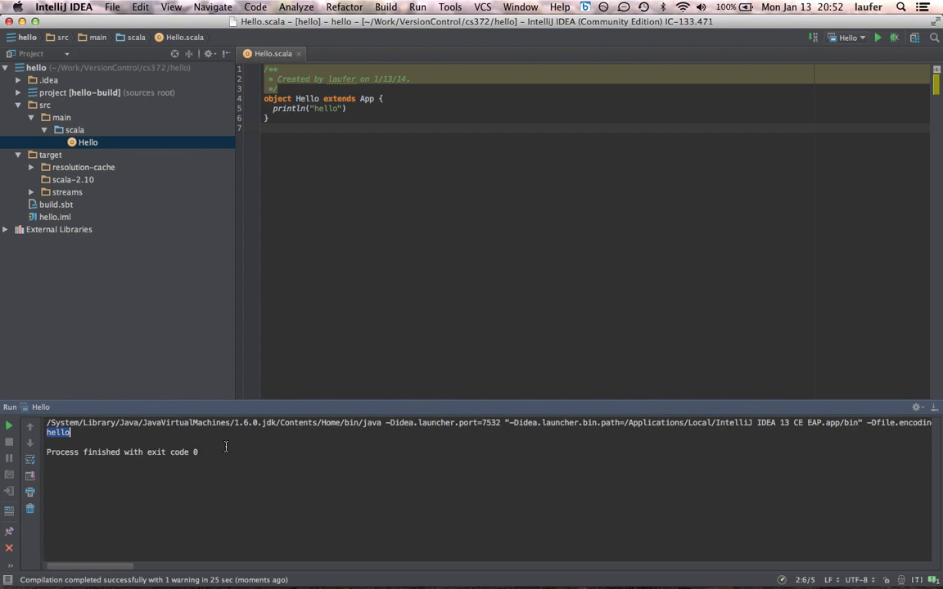
mouse_move(114, 159)
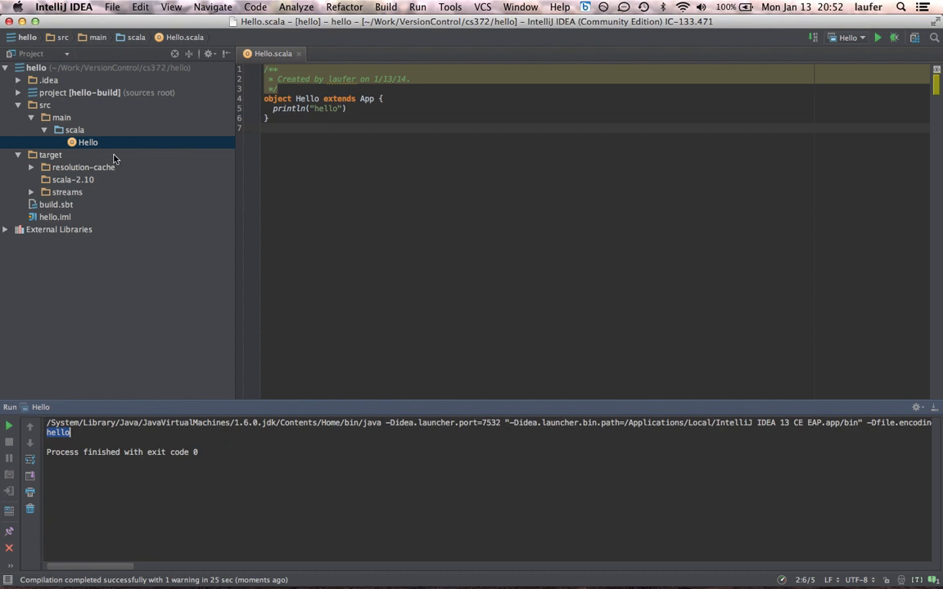
mouse_move(108, 75)
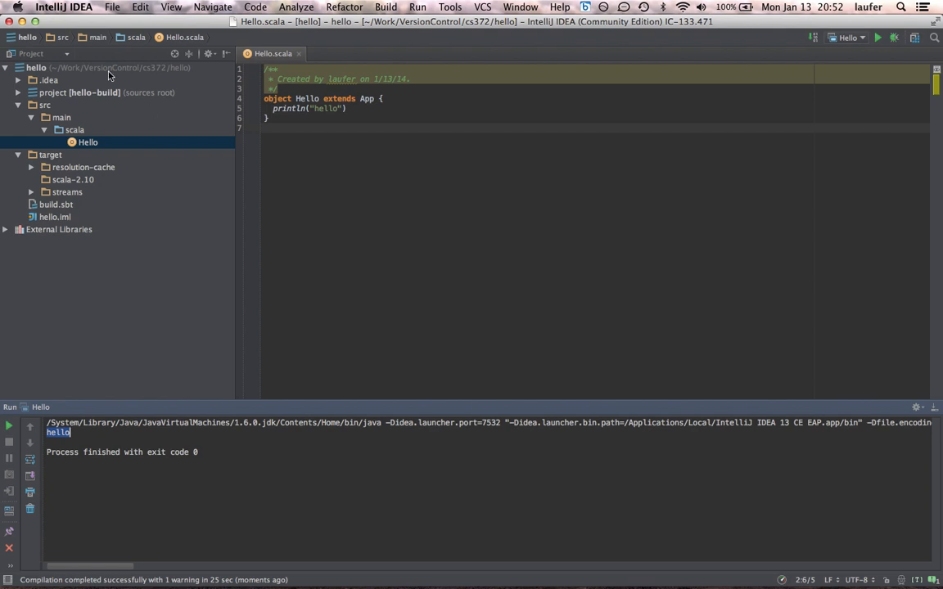
mouse_move(72, 134)
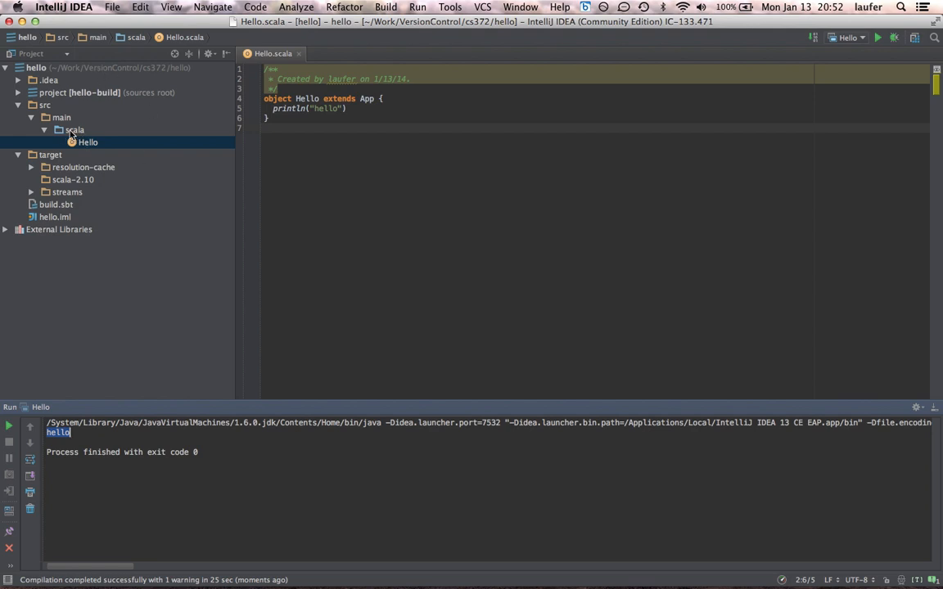
- Create a Scala worksheet named hello2 in src/main/scala
click(75, 130)
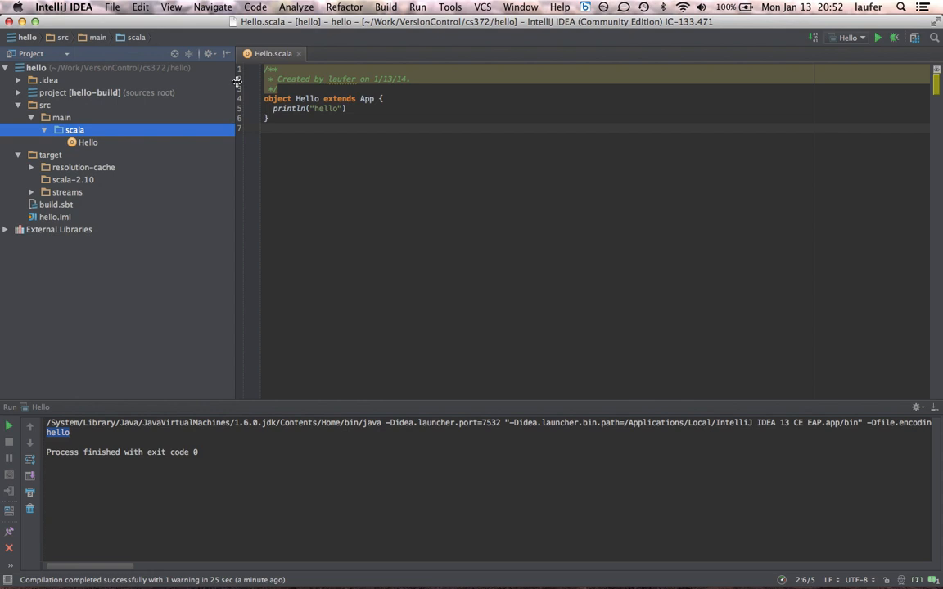
mouse_move(121, 72)
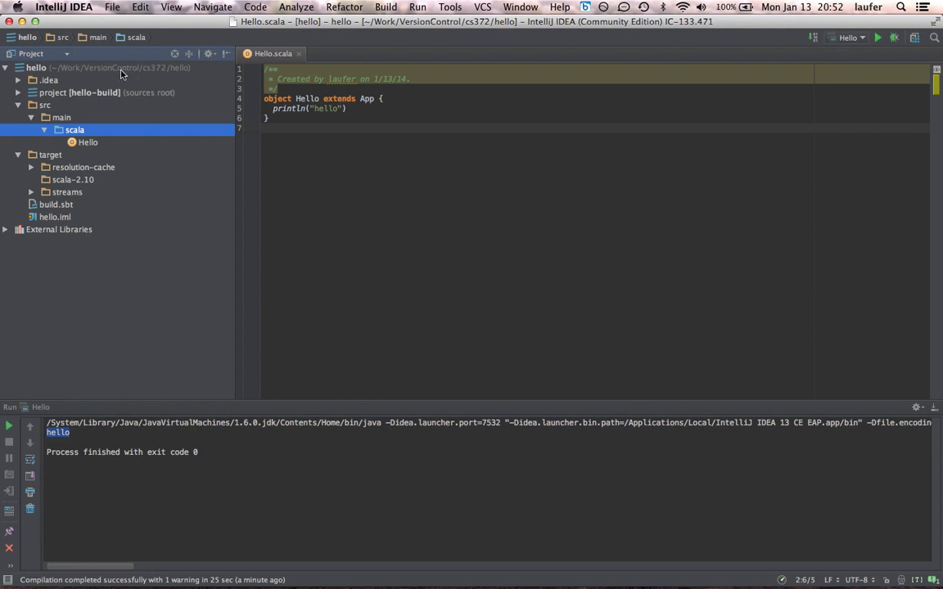
right_click(74, 129)
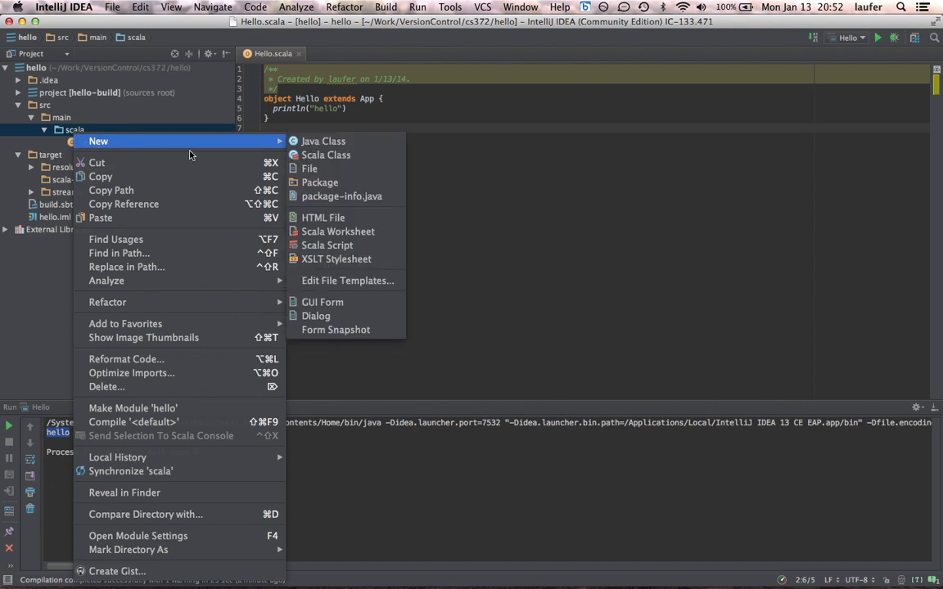
click(337, 231)
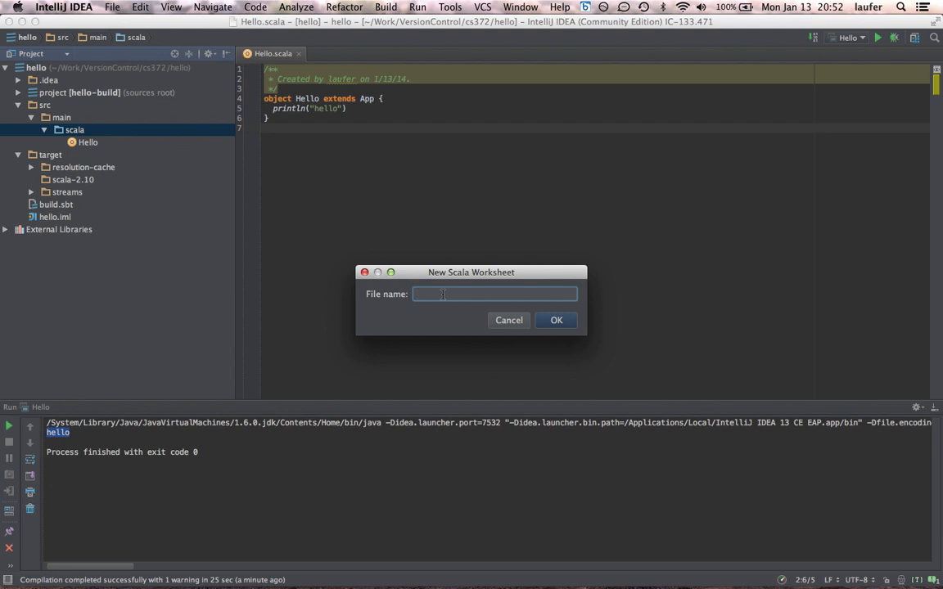
text(he)
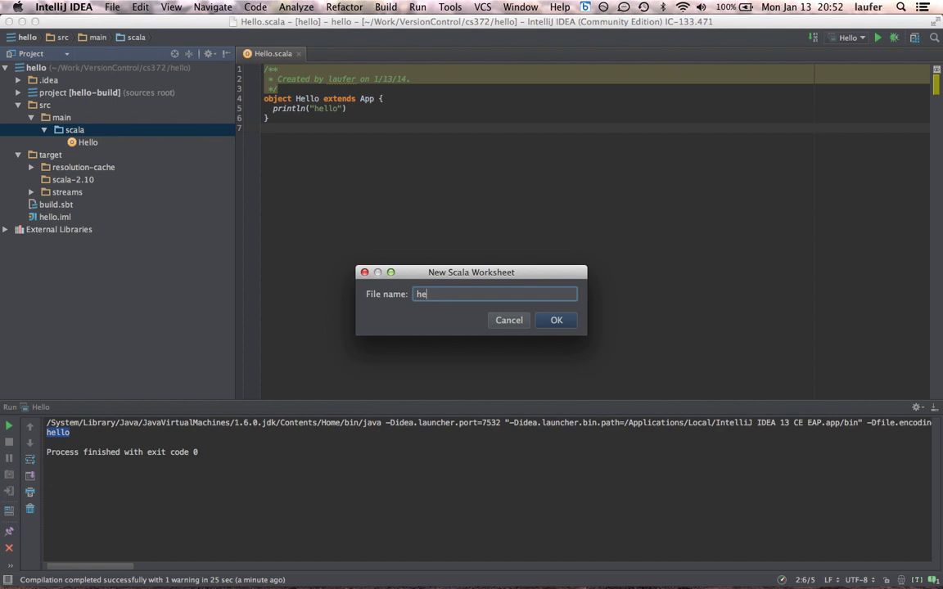
text(llo2)
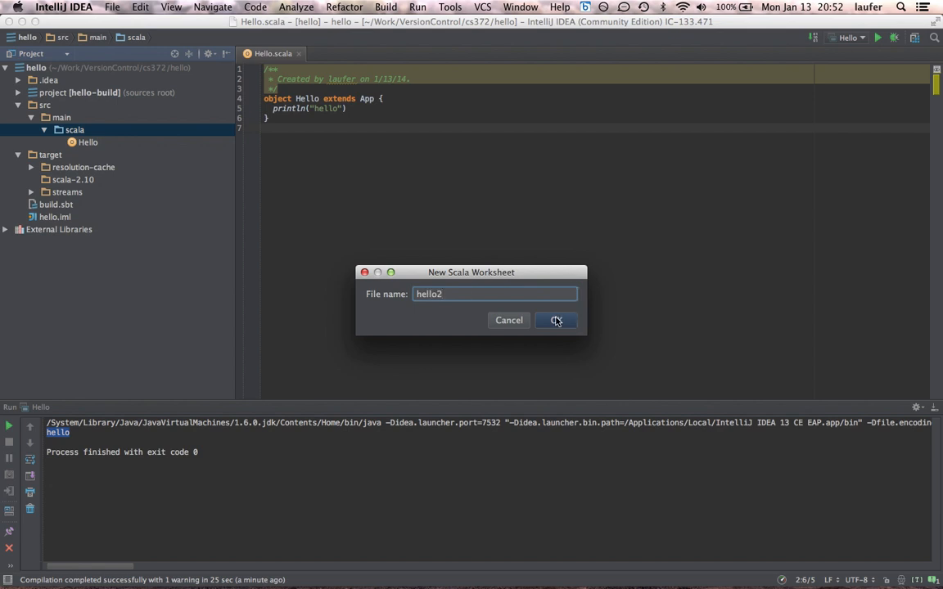
click(557, 319)
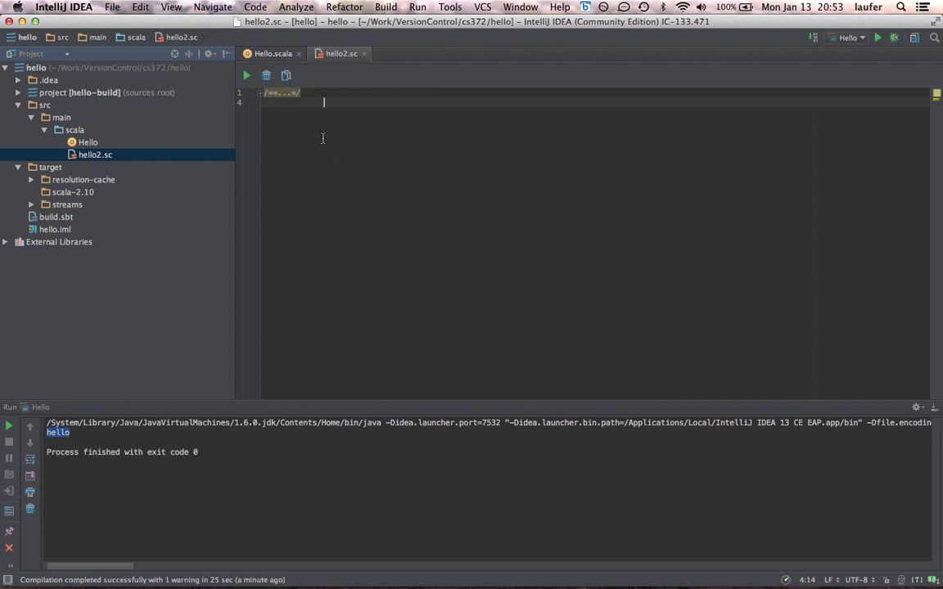
- Enter val x = 3 and x in the worksheet and evaluate to get x: Int = 3
text(val x = 3)
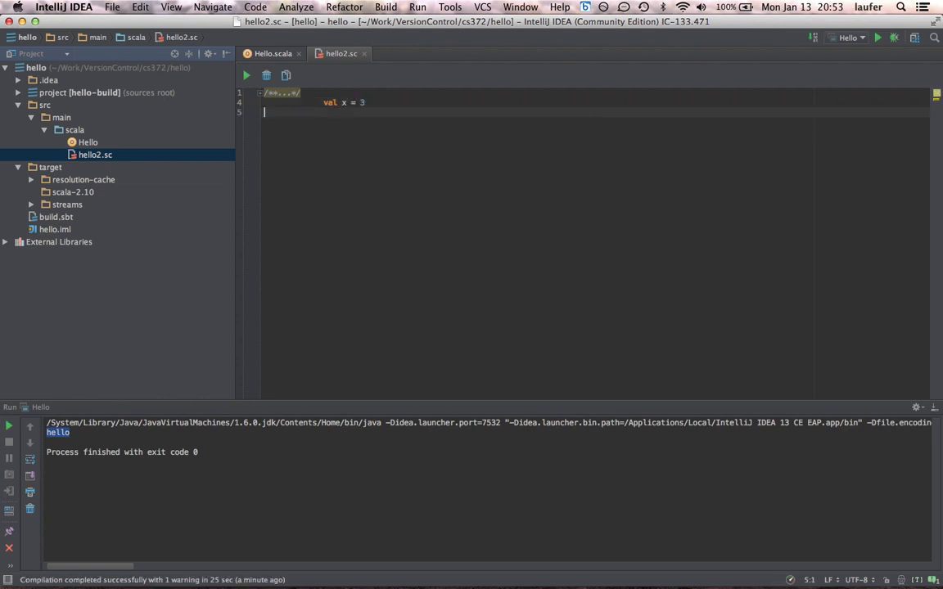
text(x)
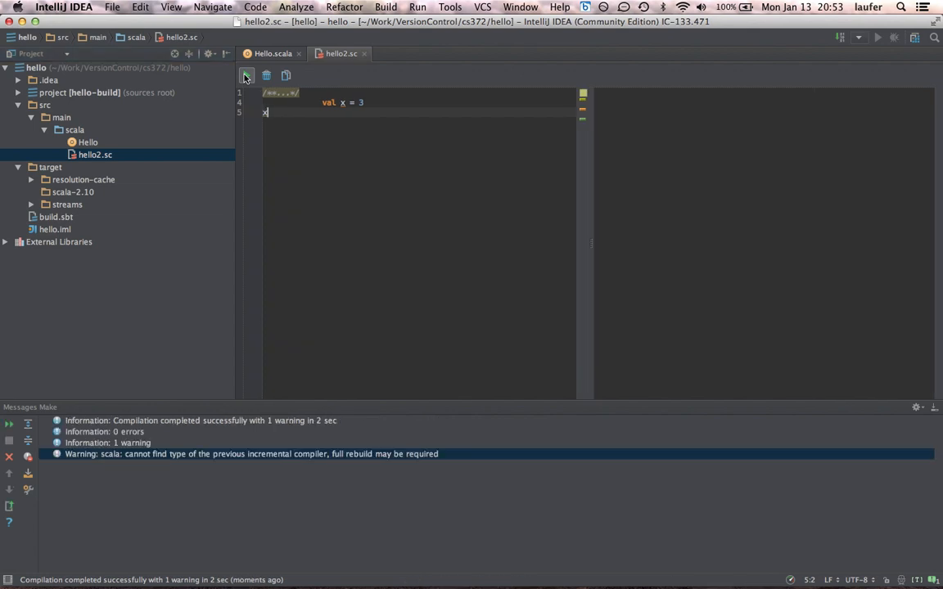
click(245, 75)
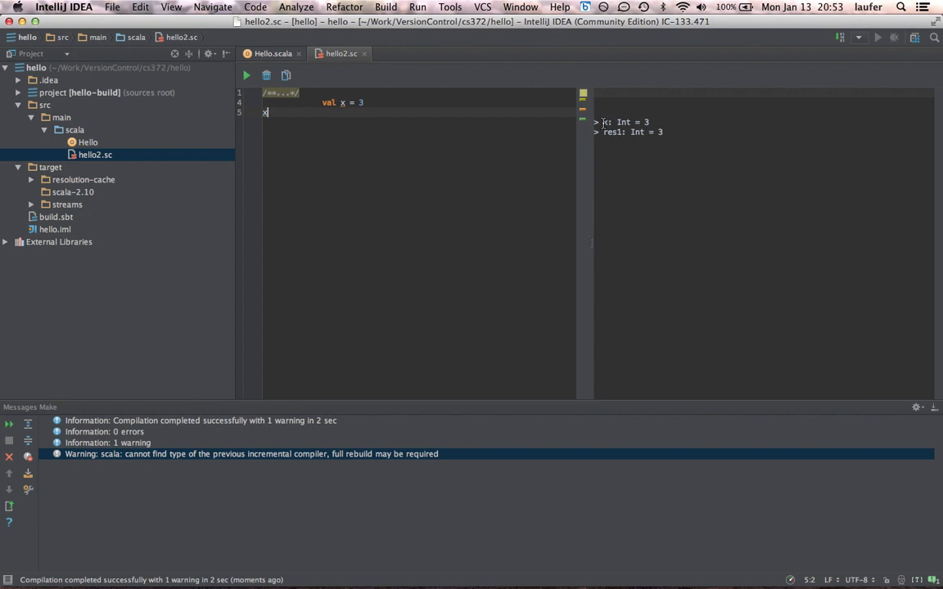
mouse_move(330, 128)
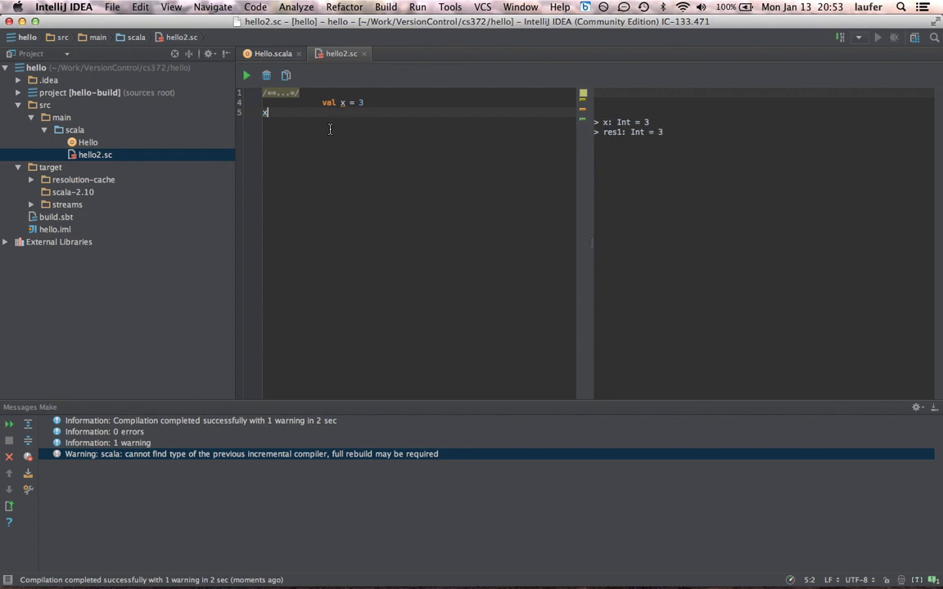
mouse_move(671, 132)
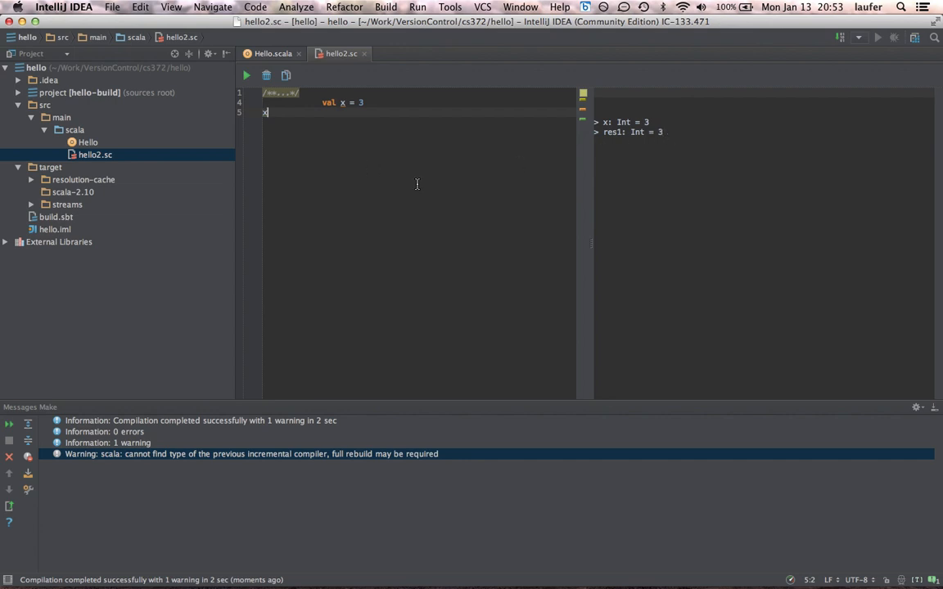
- Change the expression to x + 2 and evaluate to get res1: Int = 5
text(+ 2)
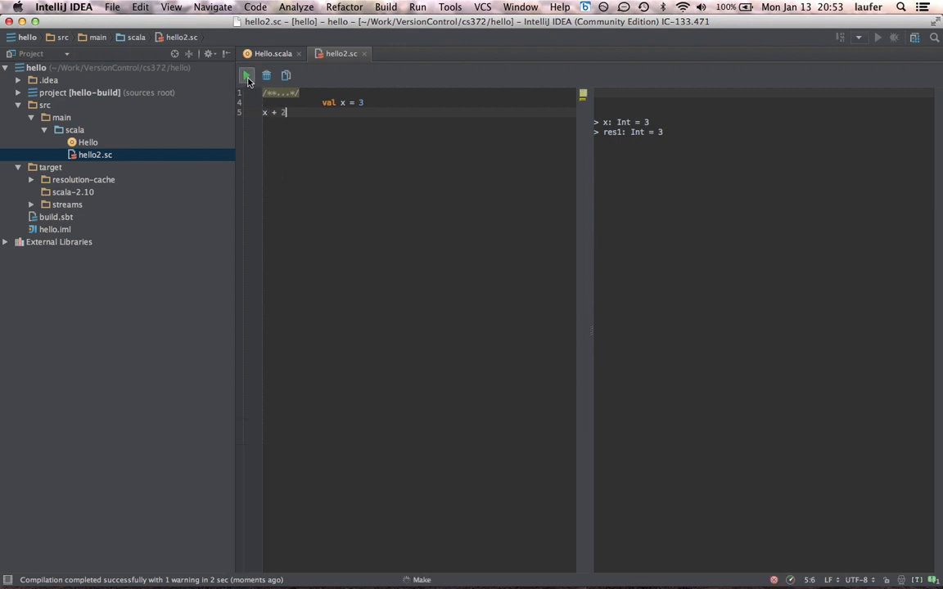
click(248, 76)
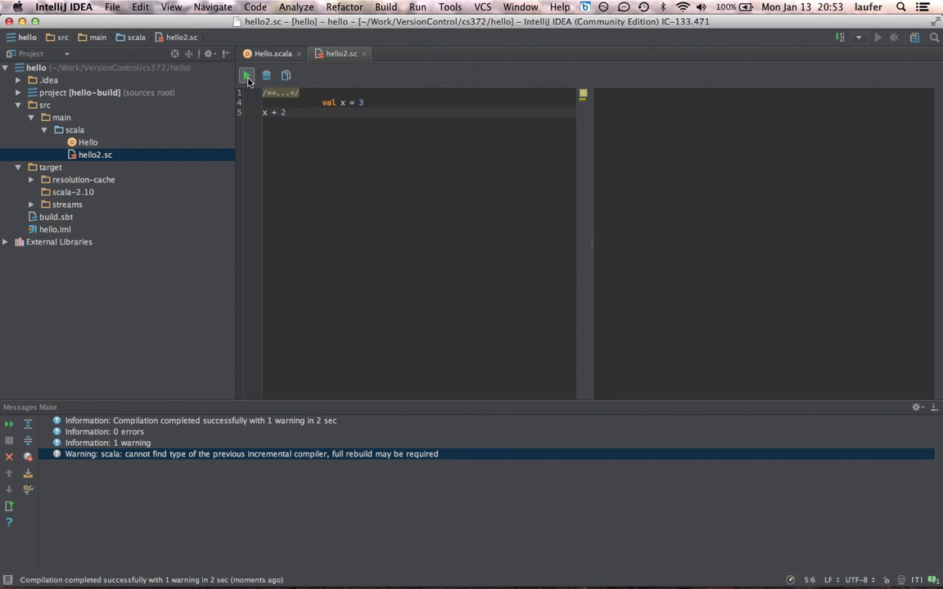
click(245, 75)
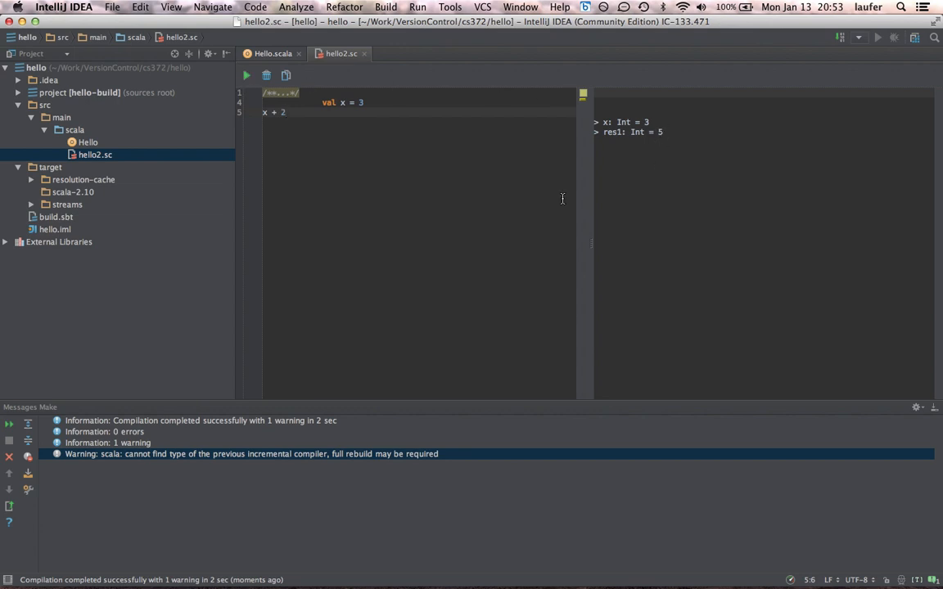
mouse_move(279, 193)
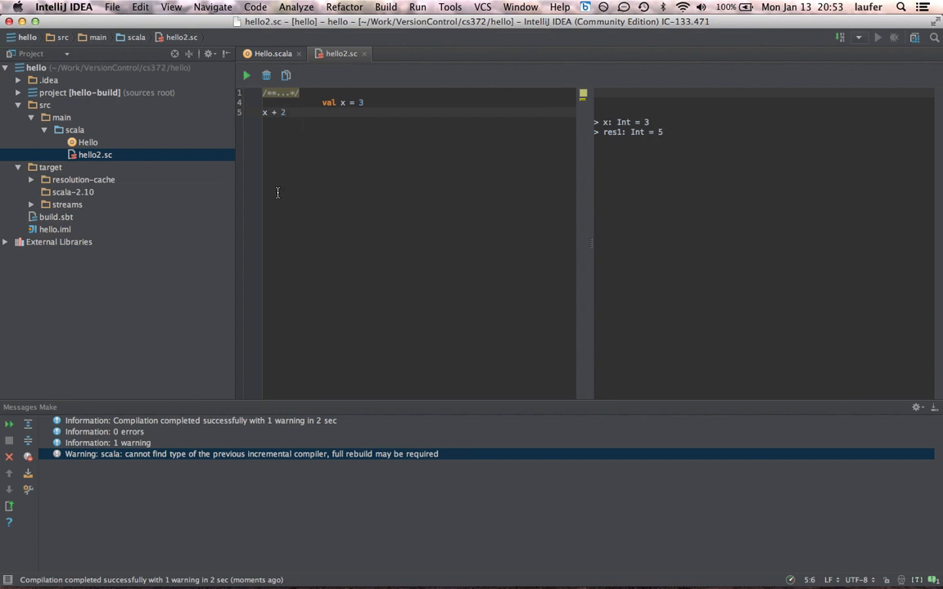
- Add x + 7 and evaluate to get res2: Int = 10
text(x + 7)
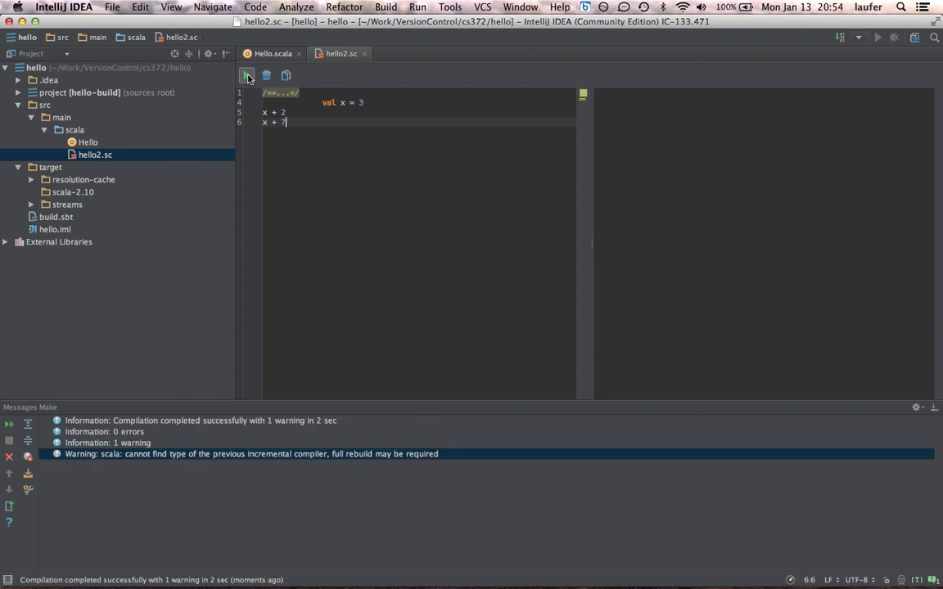
click(245, 75)
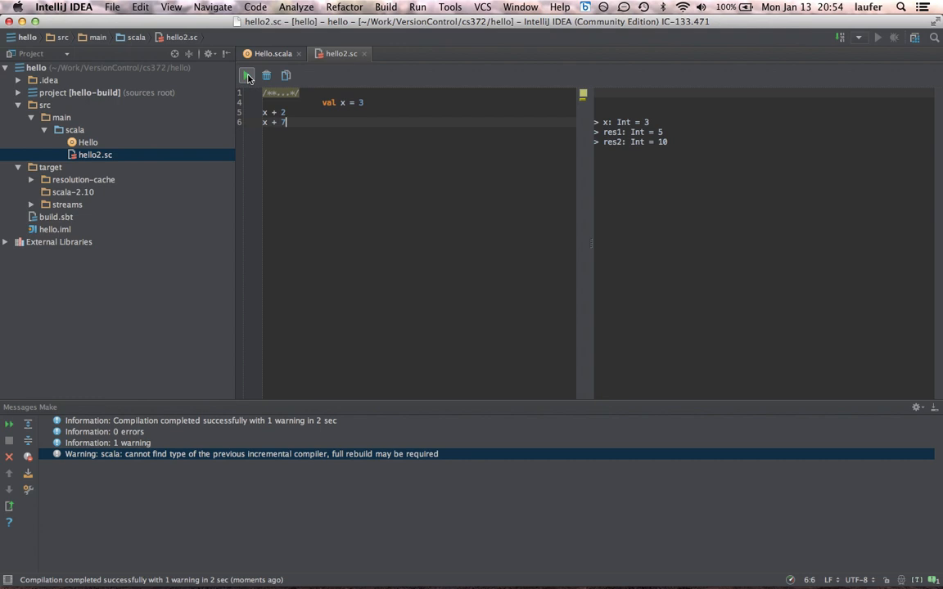
click(284, 111)
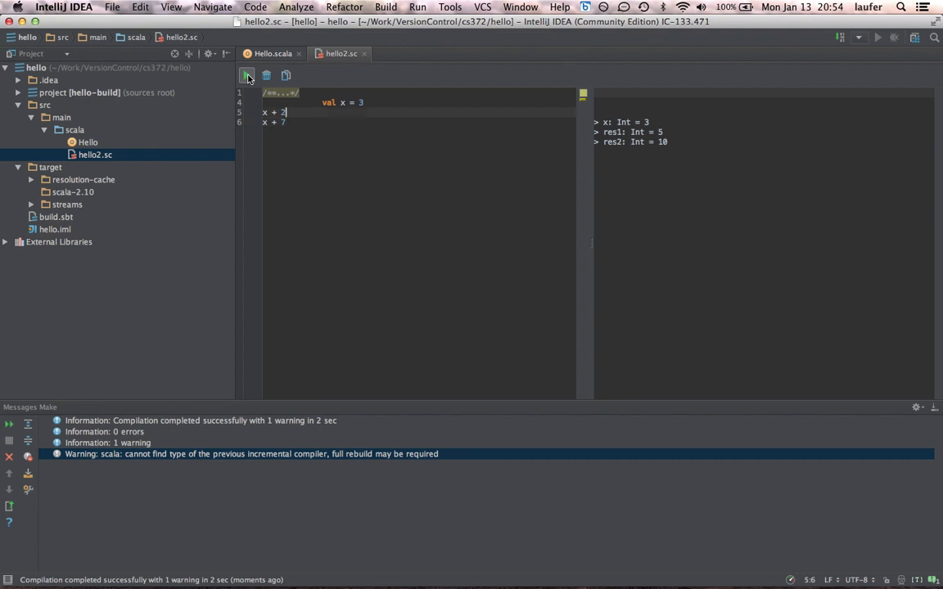